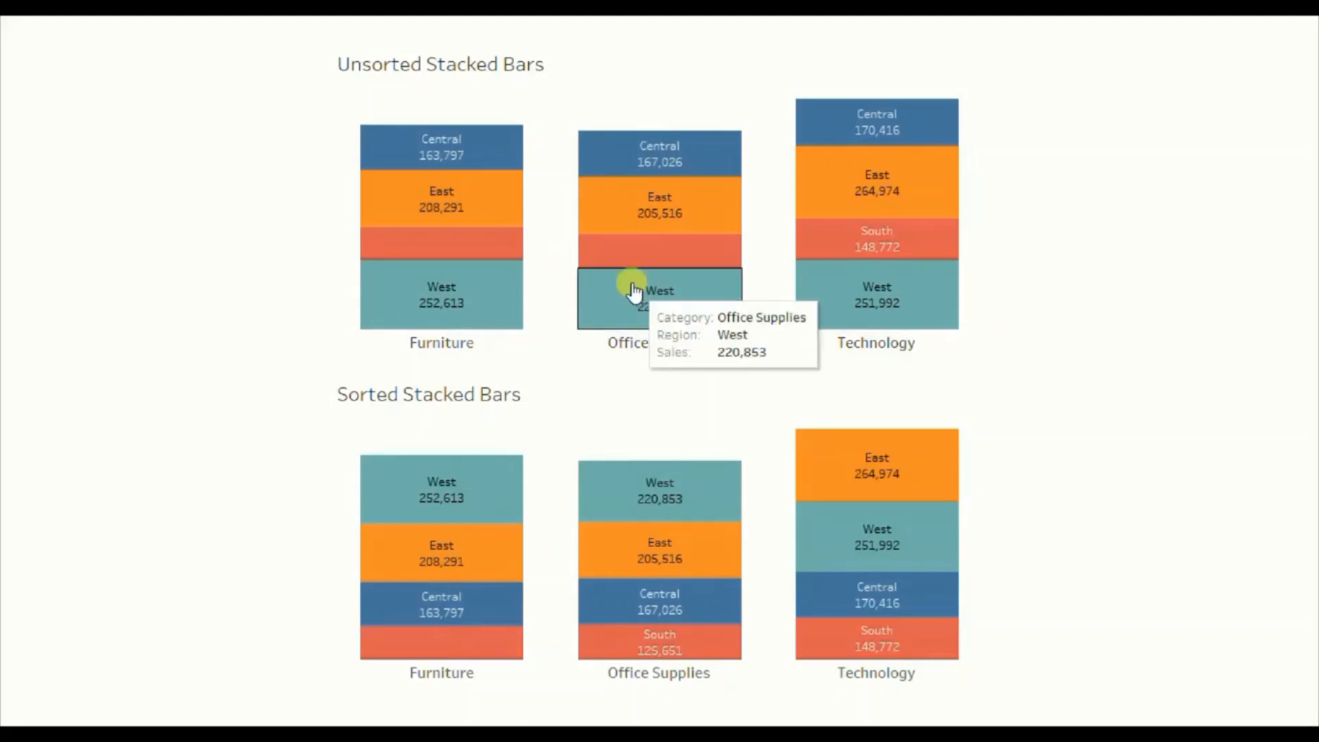
mouse_move(479, 282)
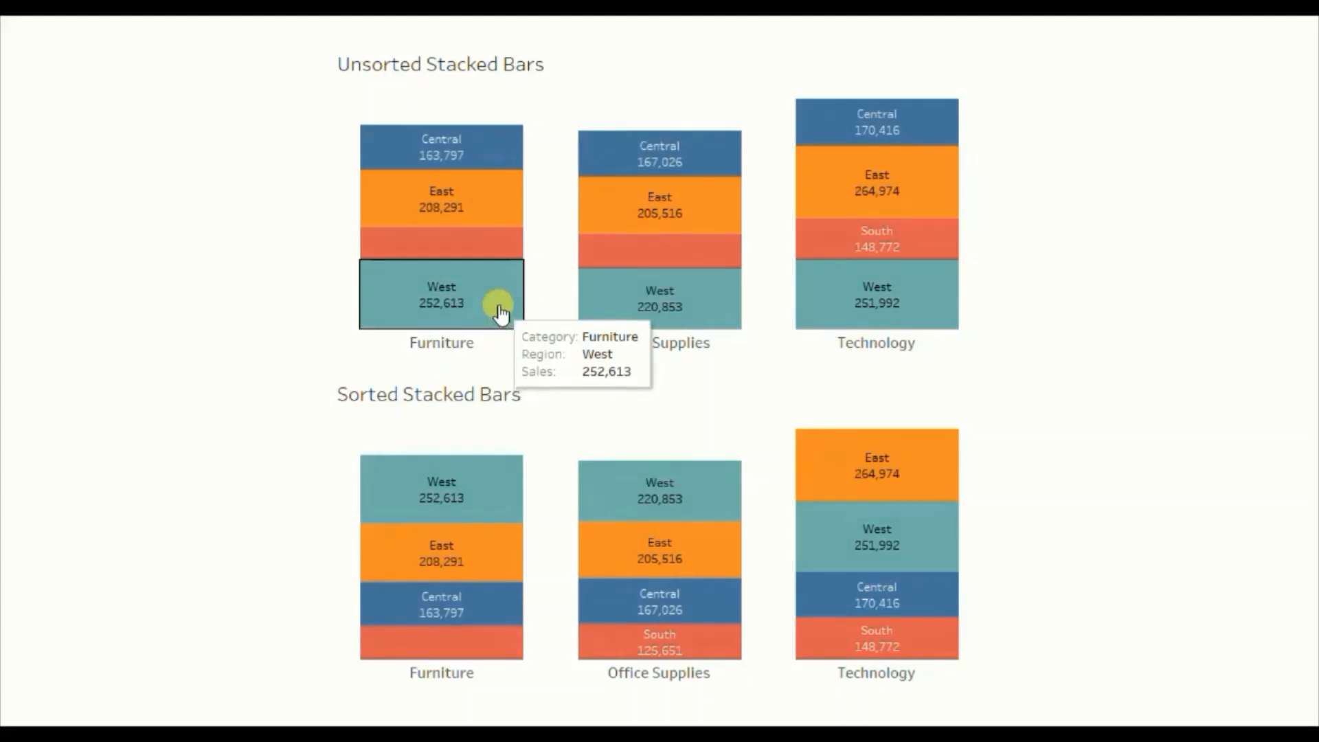
mouse_move(431, 577)
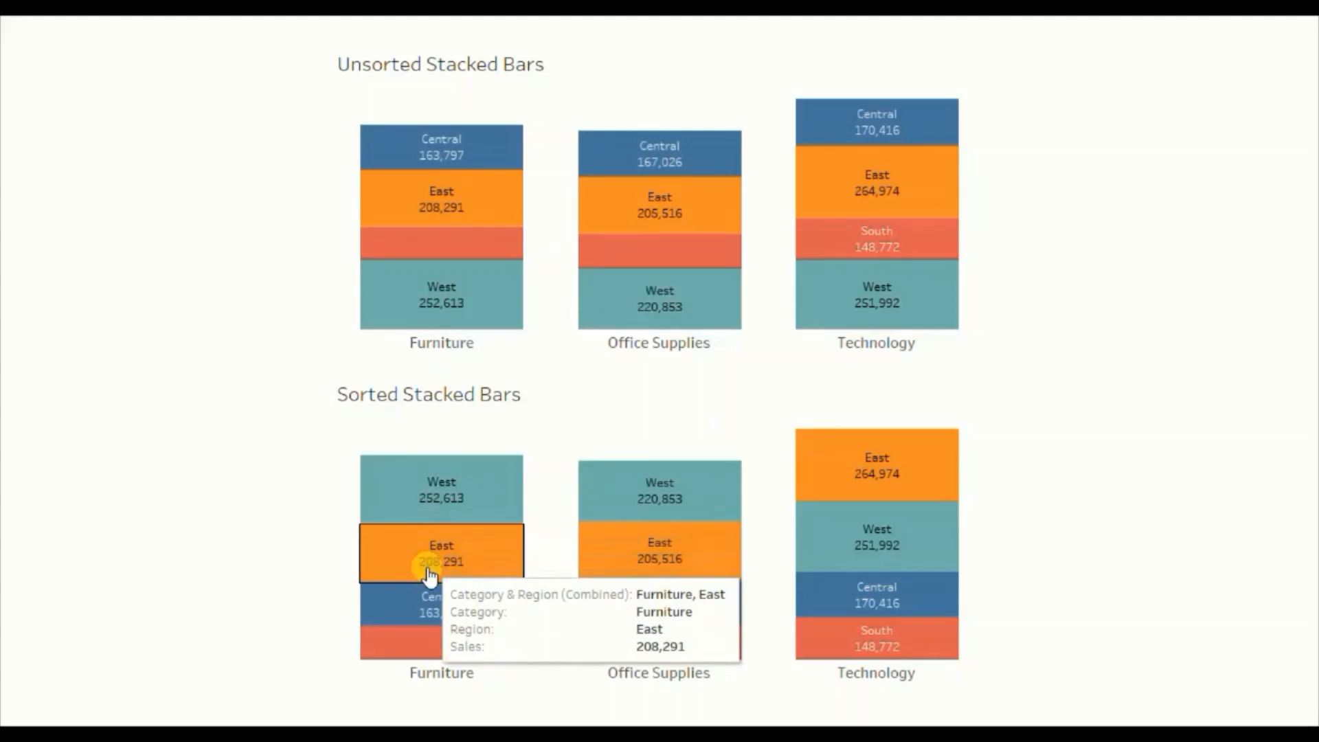
mouse_move(466, 641)
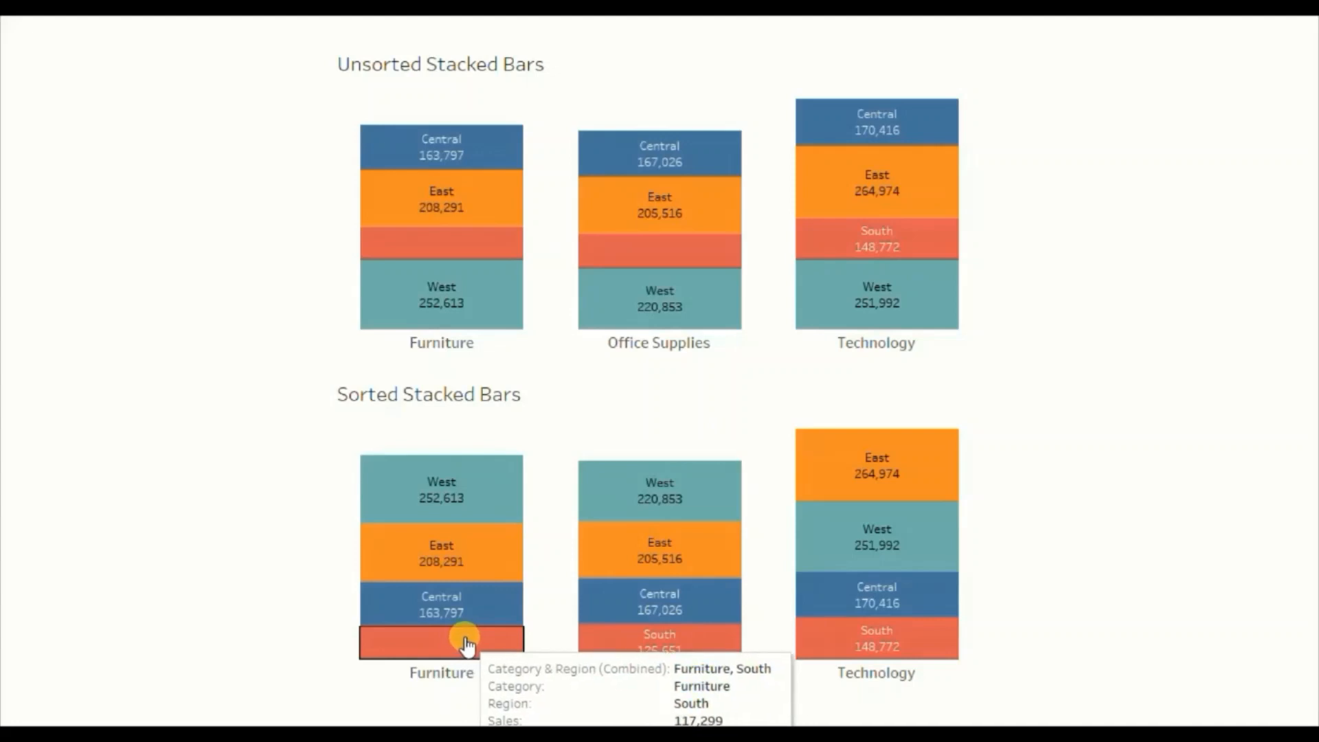
mouse_move(915, 468)
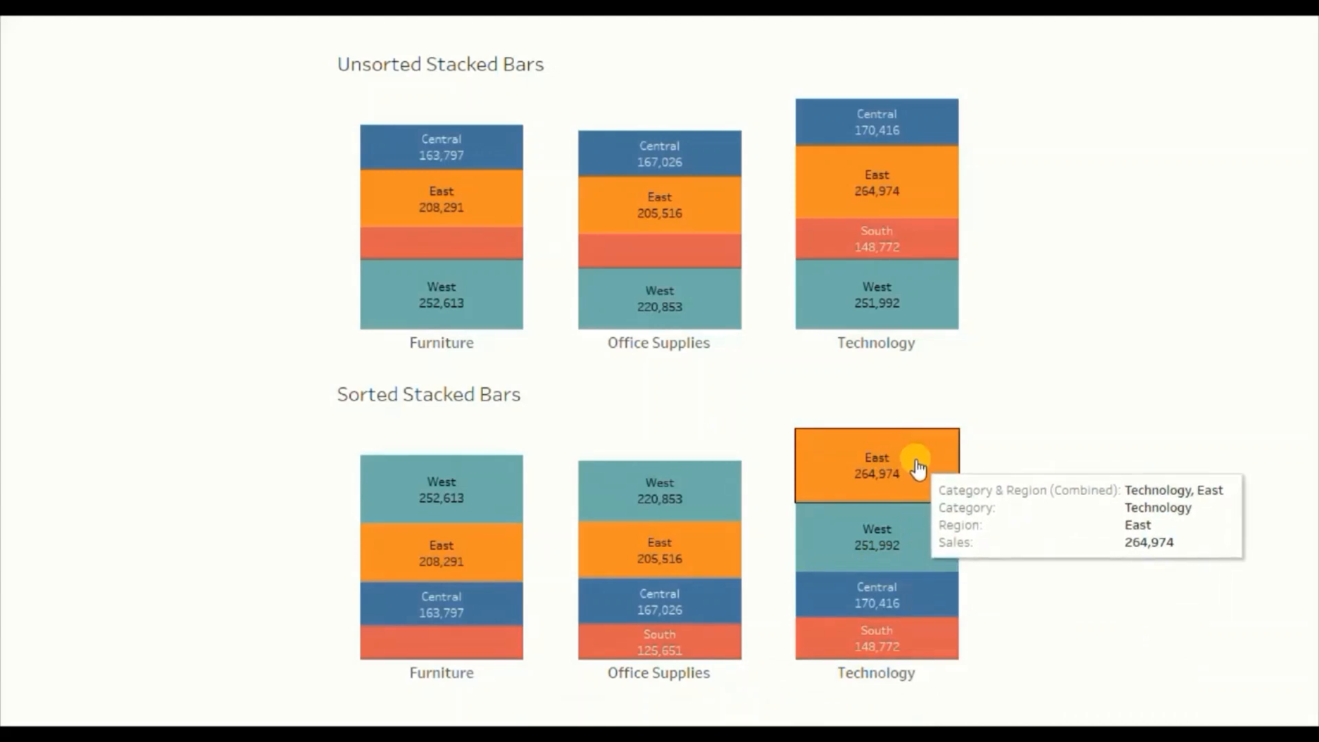
mouse_move(1031, 446)
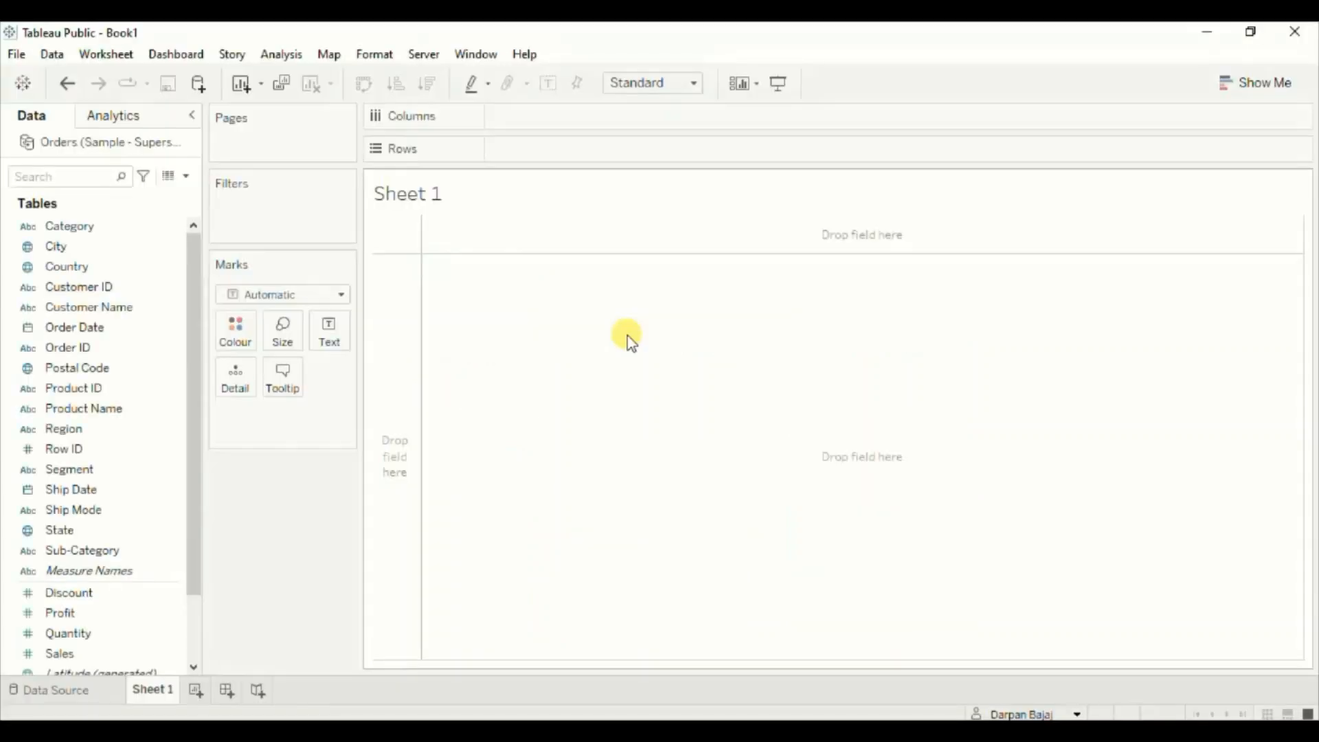
mouse_move(520, 286)
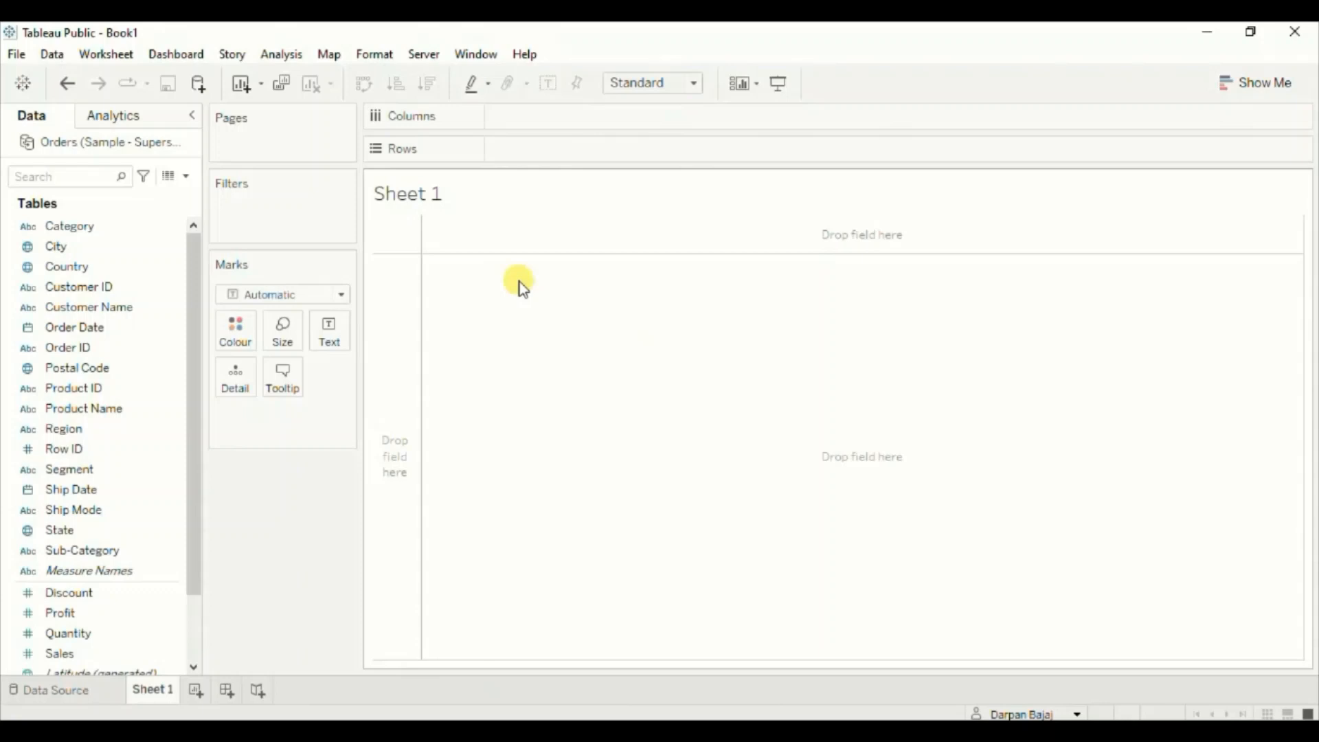
Plot Sales by Category with Region as colour segments, fitted to Entire View.
left_click(69, 226)
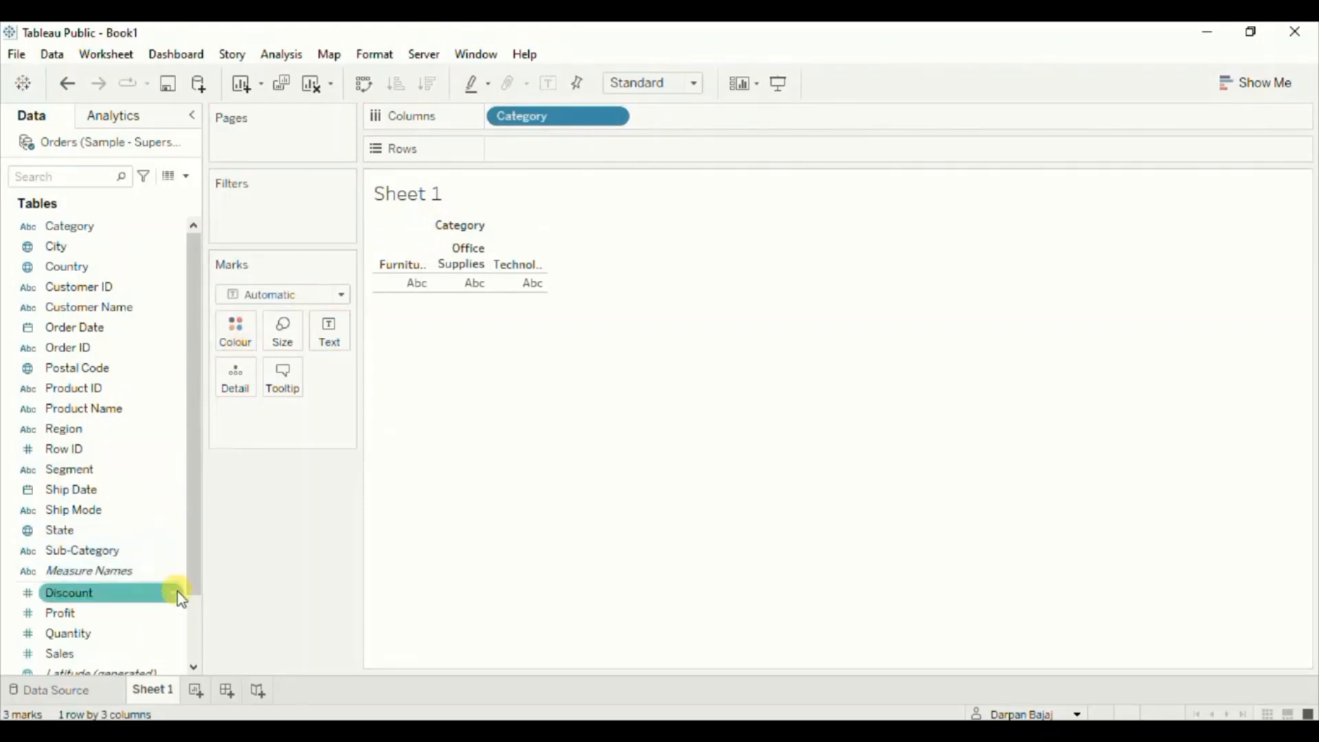
scroll("down", 3)
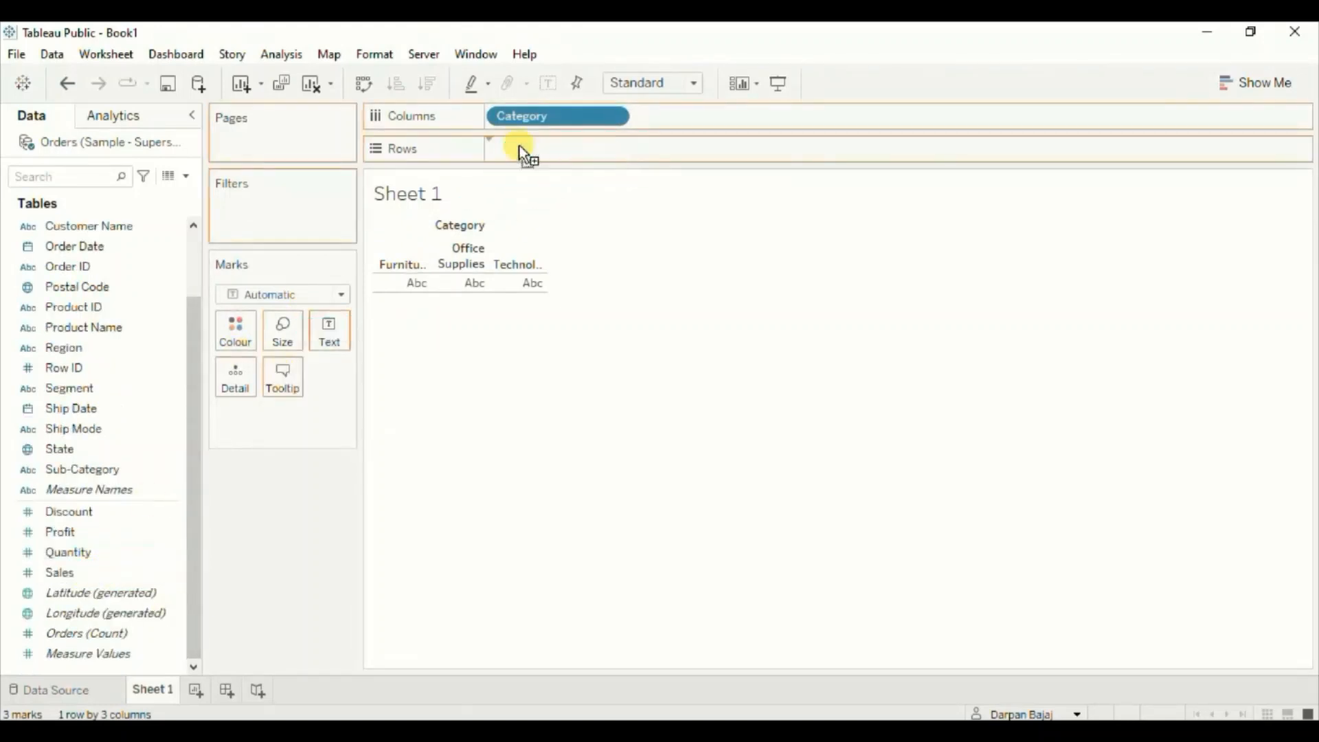
left_click_drag(59, 572, 555, 150)
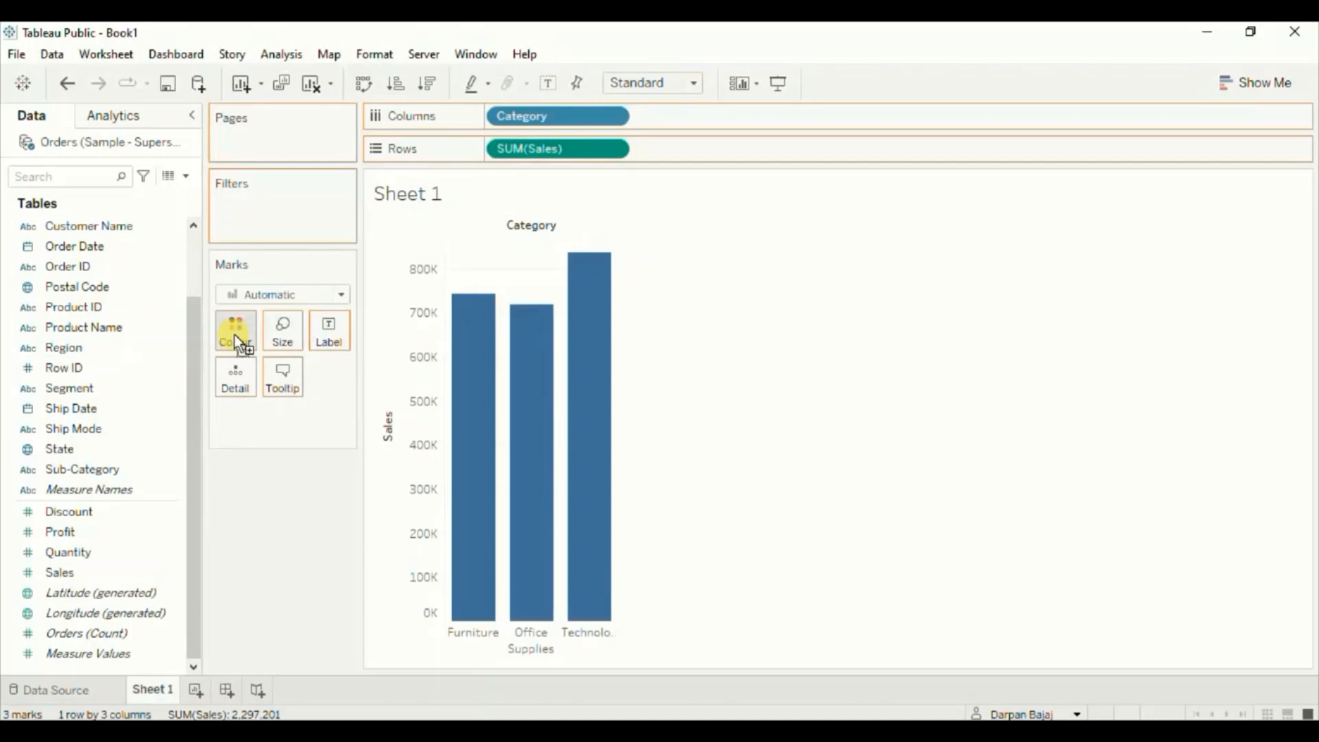
left_click_drag(63, 348, 236, 328)
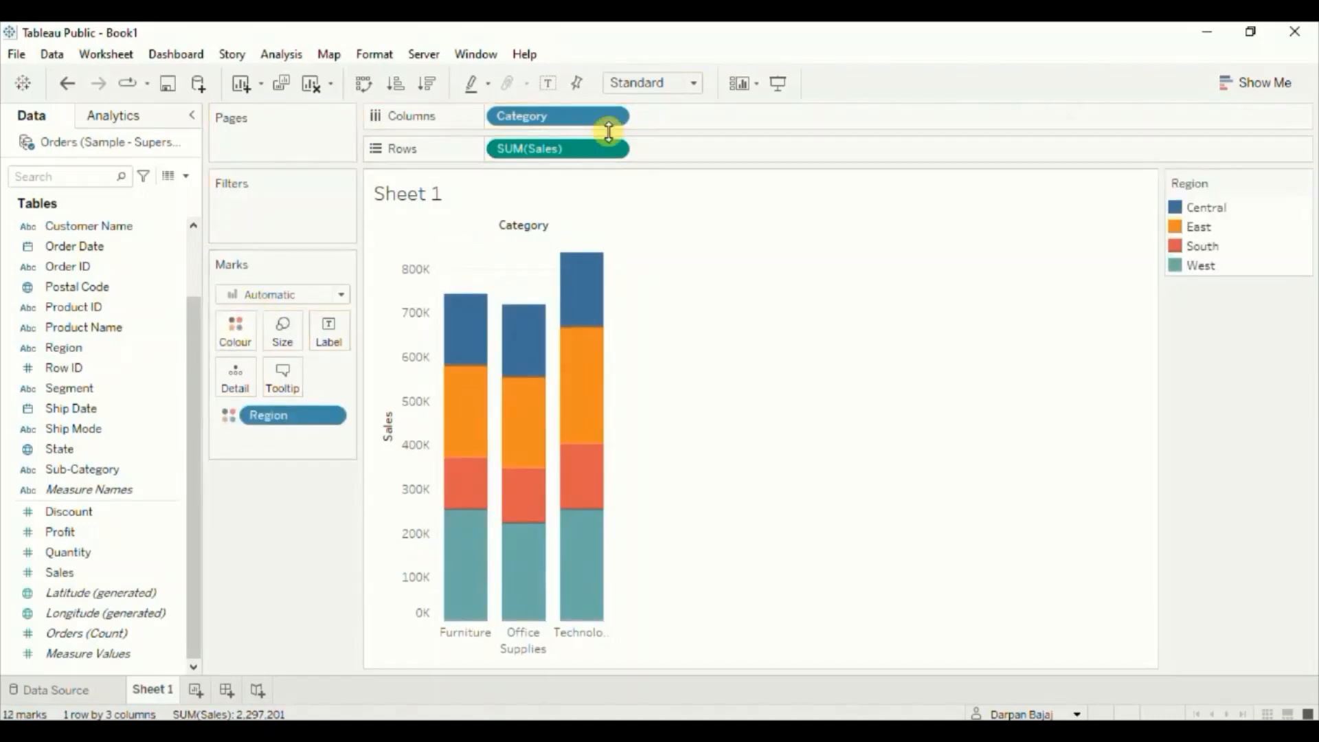
left_click(693, 82)
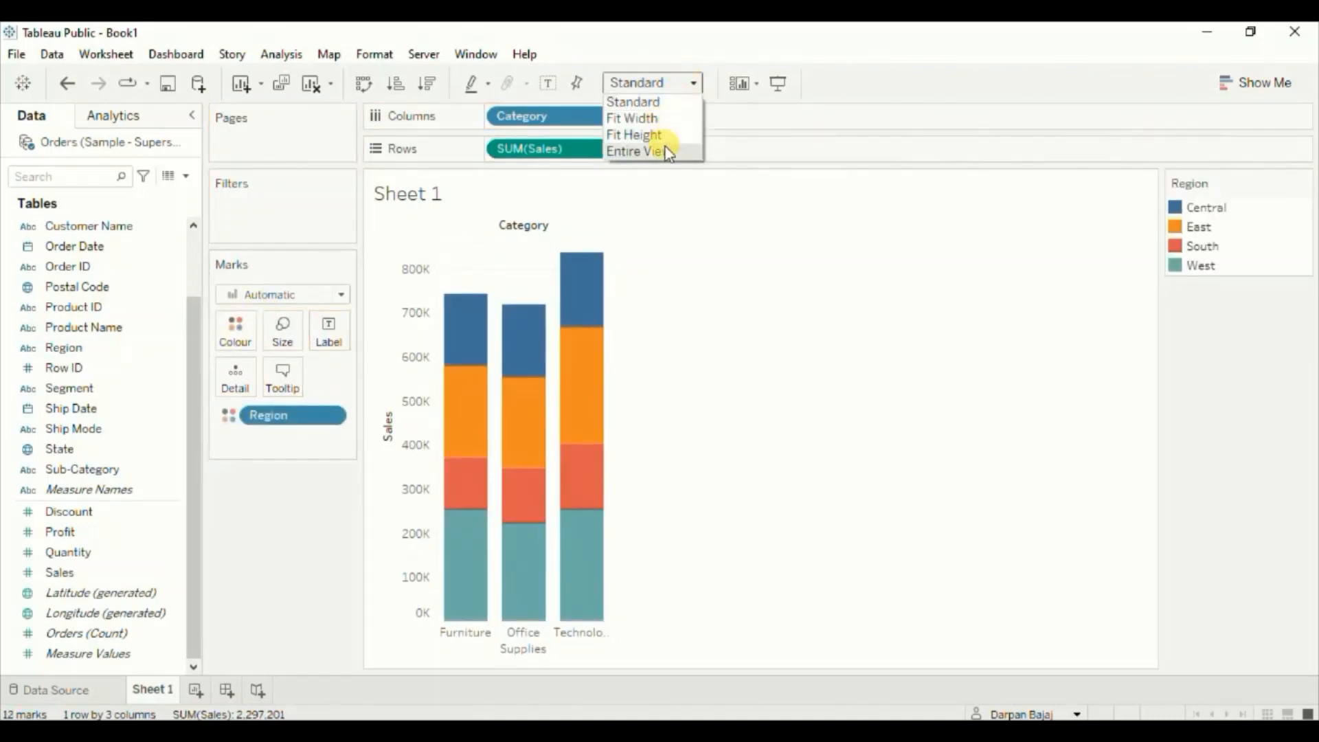
left_click(642, 151)
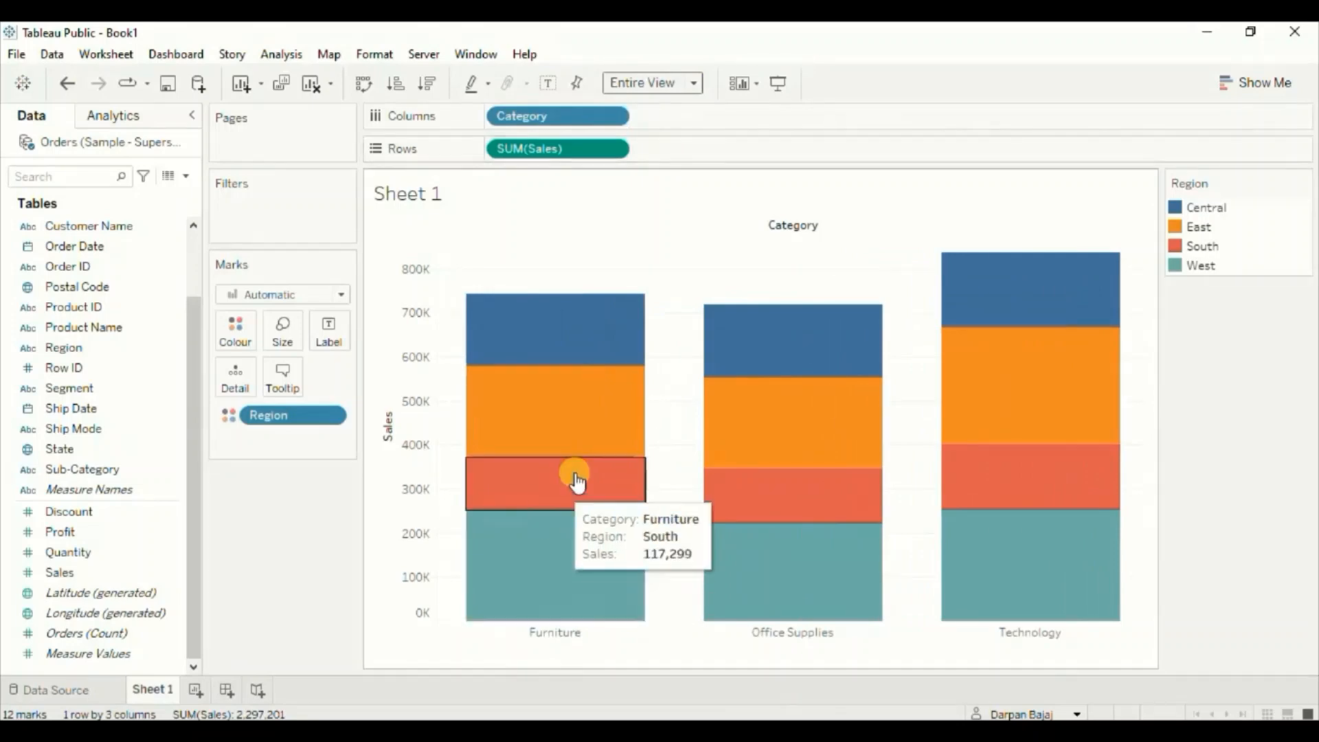
mouse_move(689, 475)
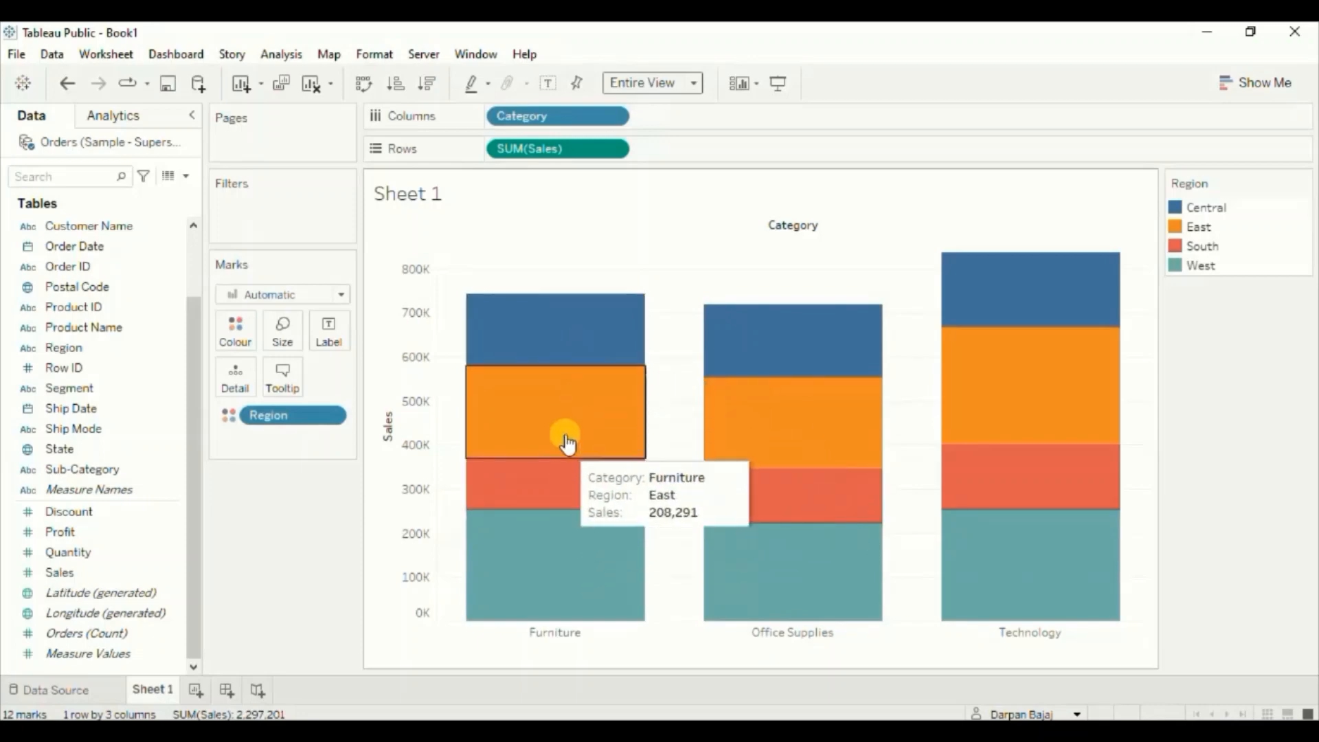
mouse_move(795, 644)
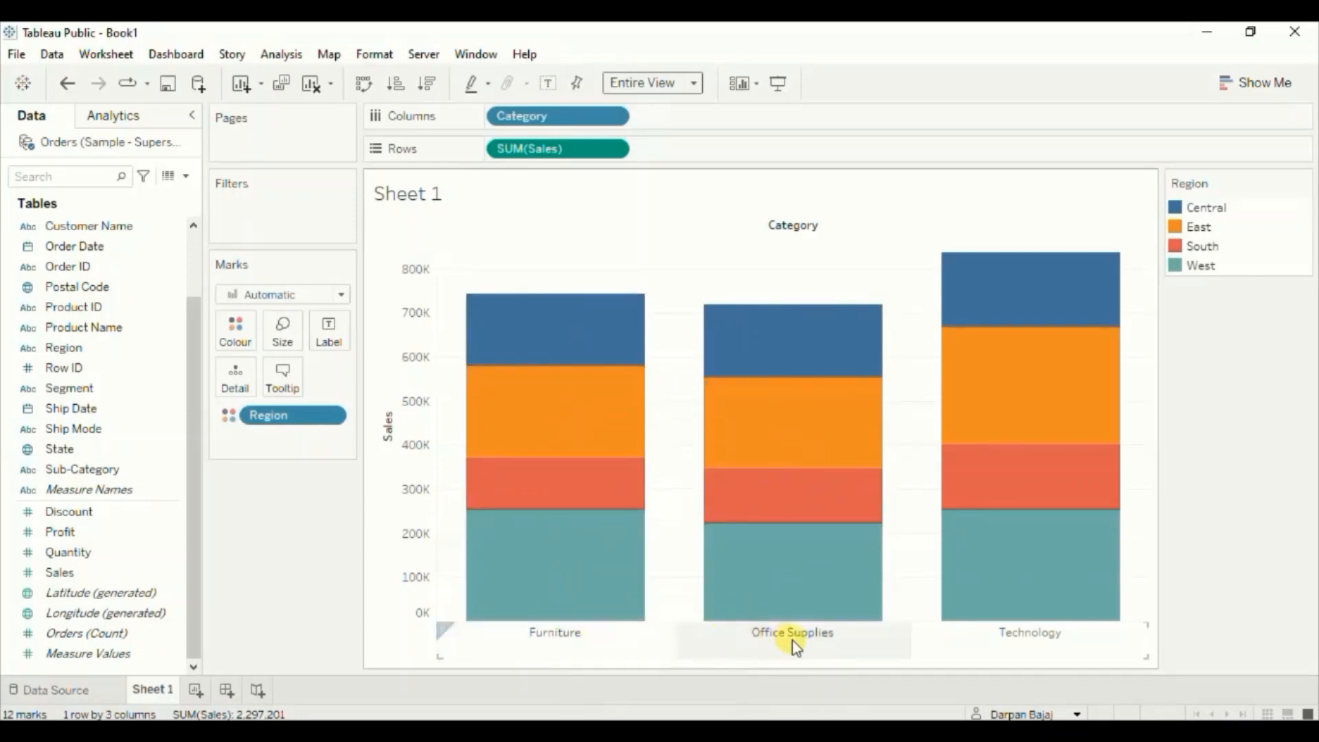
mouse_move(985, 602)
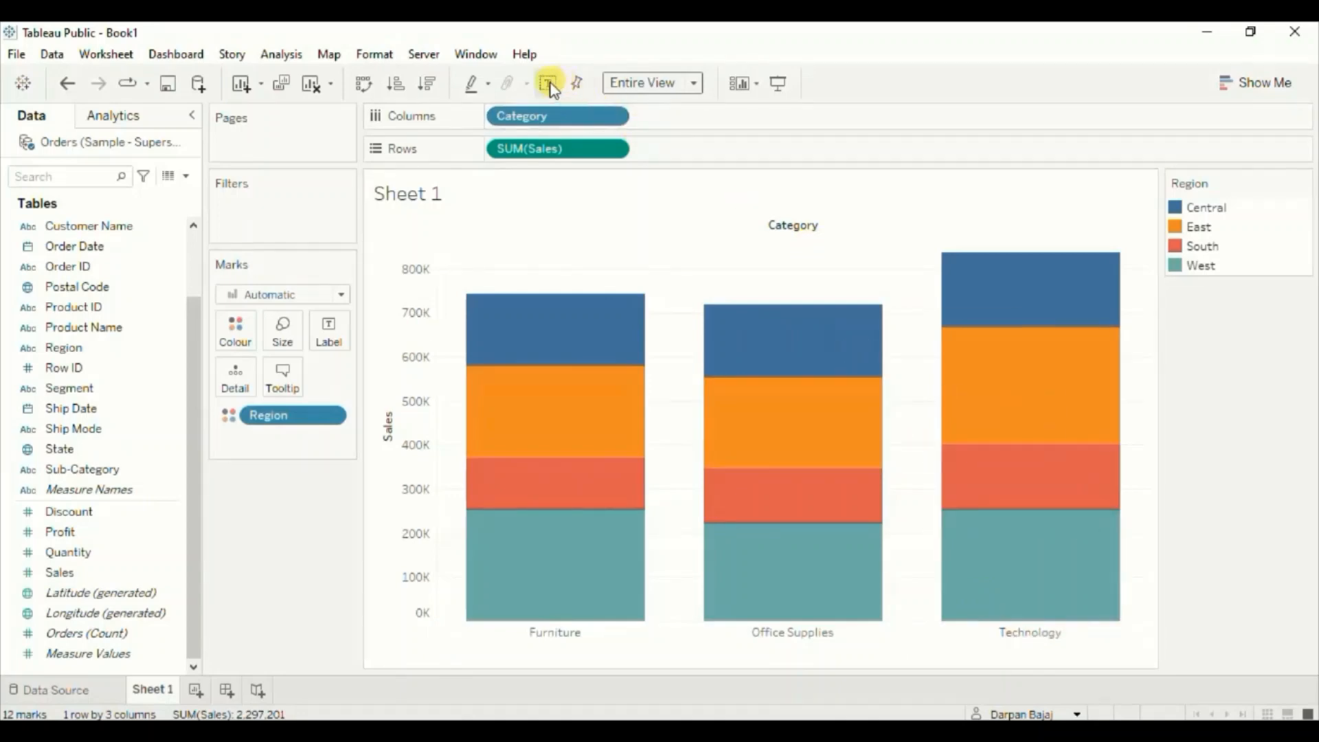
Add SUM(Sales) as the label on every Region segment of the bars.
left_click(547, 82)
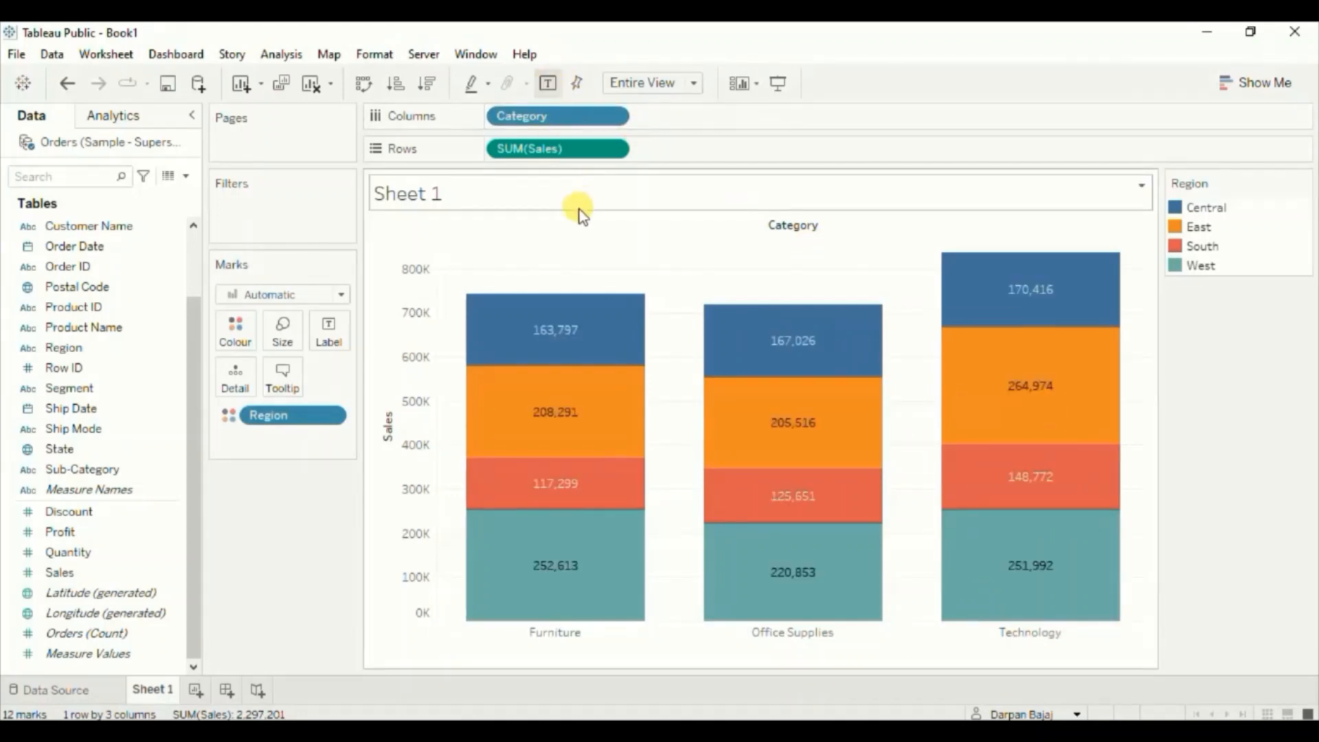
mouse_move(477, 579)
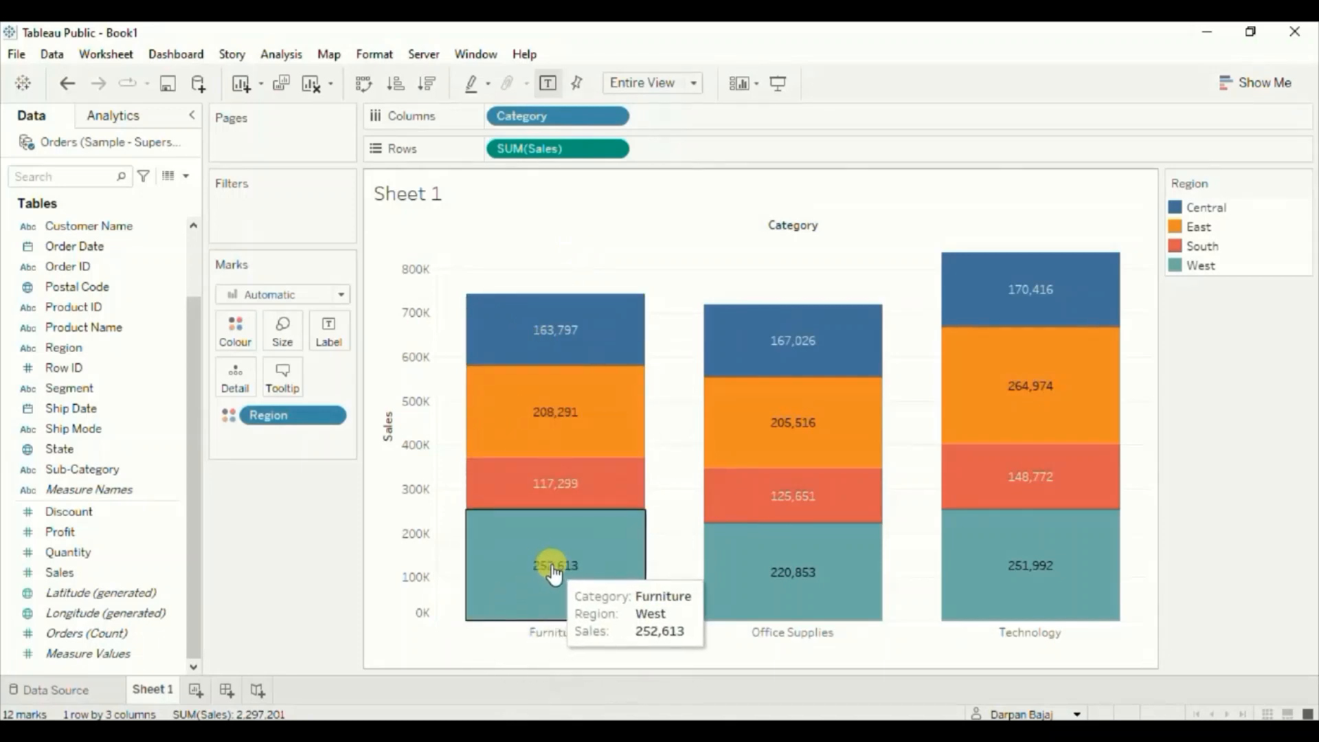
mouse_move(559, 593)
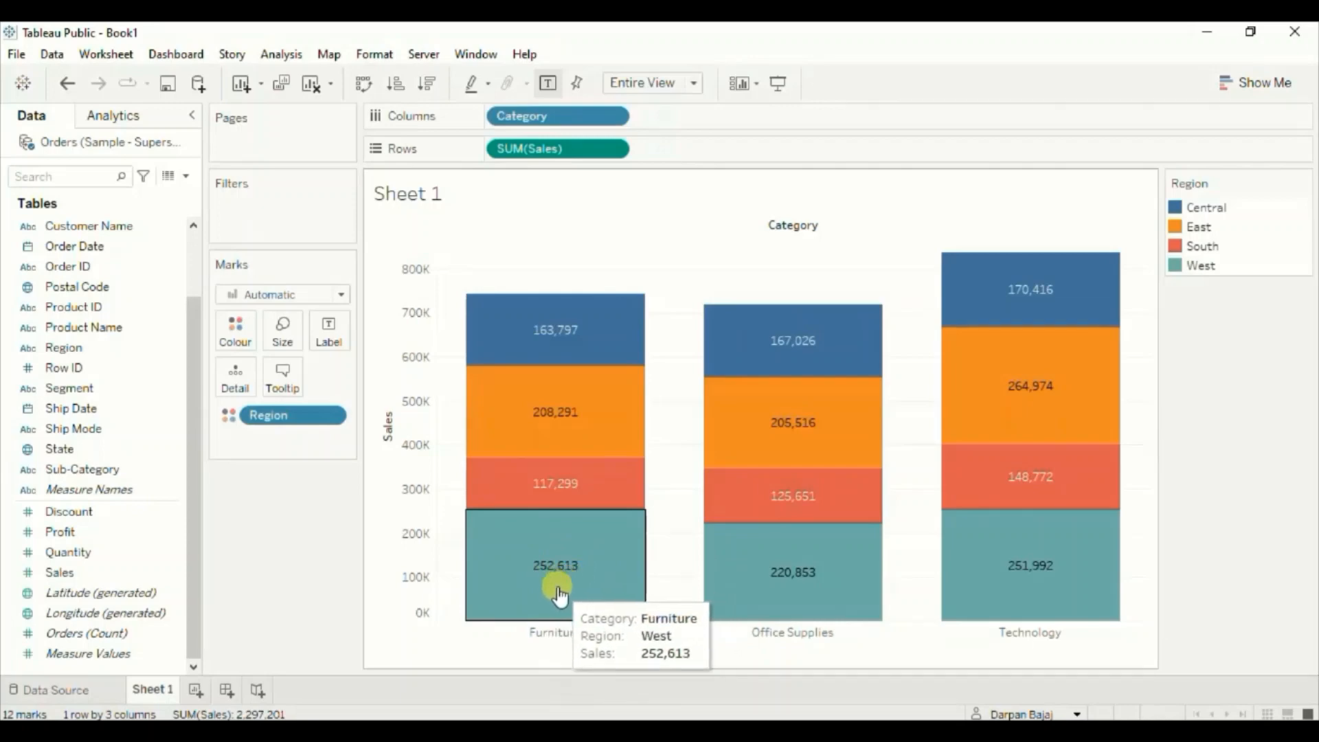
mouse_move(562, 323)
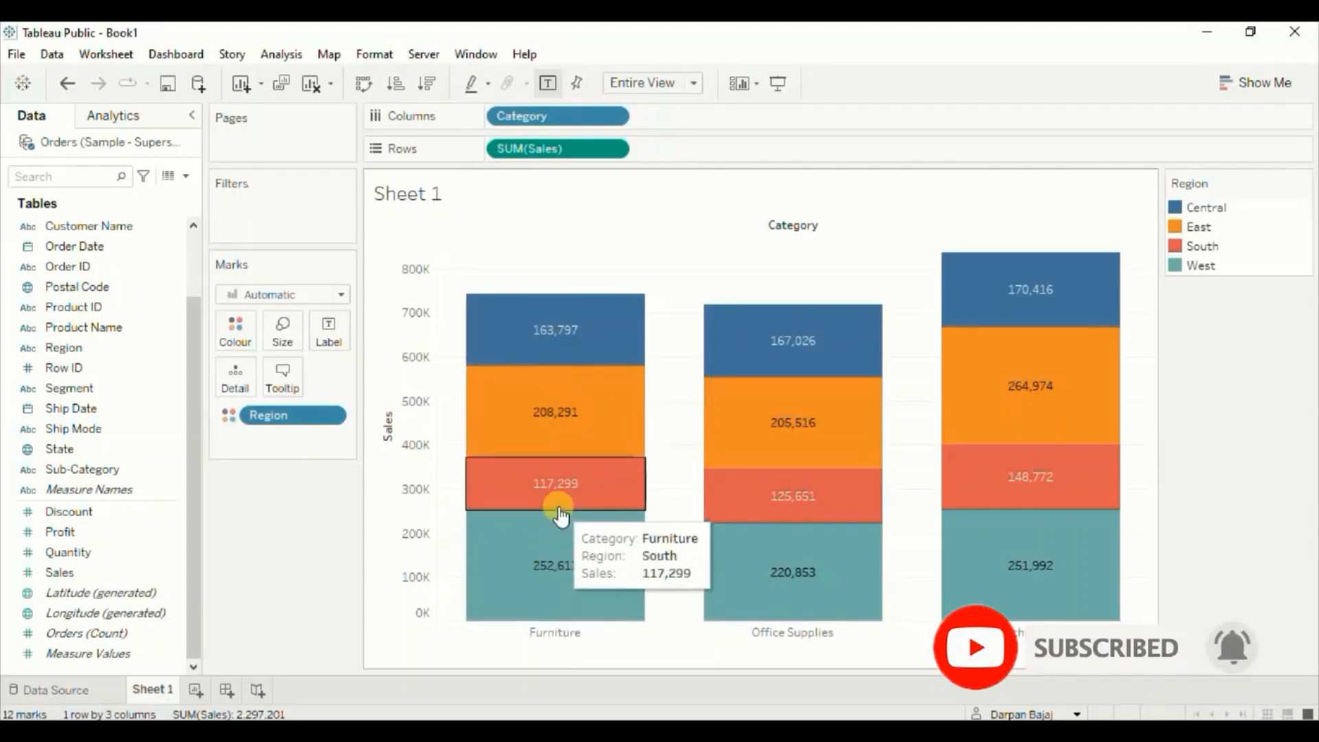
mouse_move(562, 435)
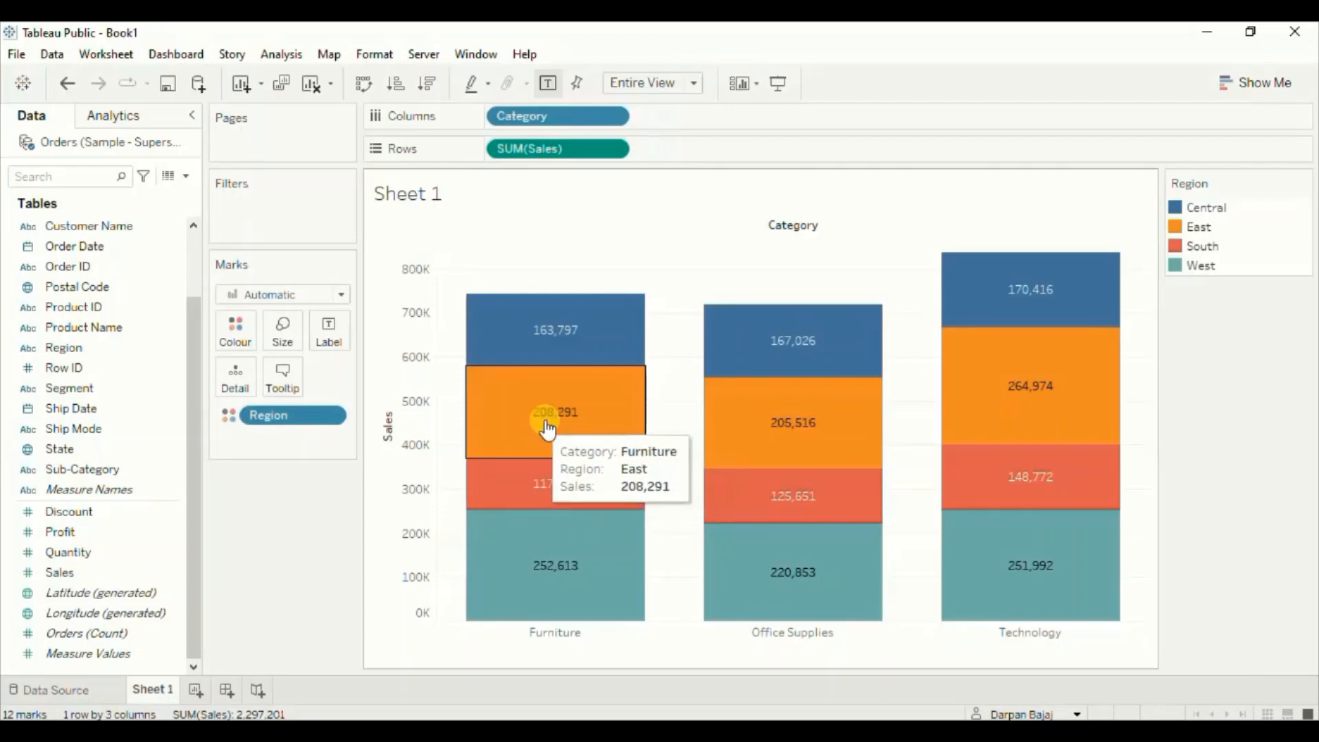
mouse_move(543, 455)
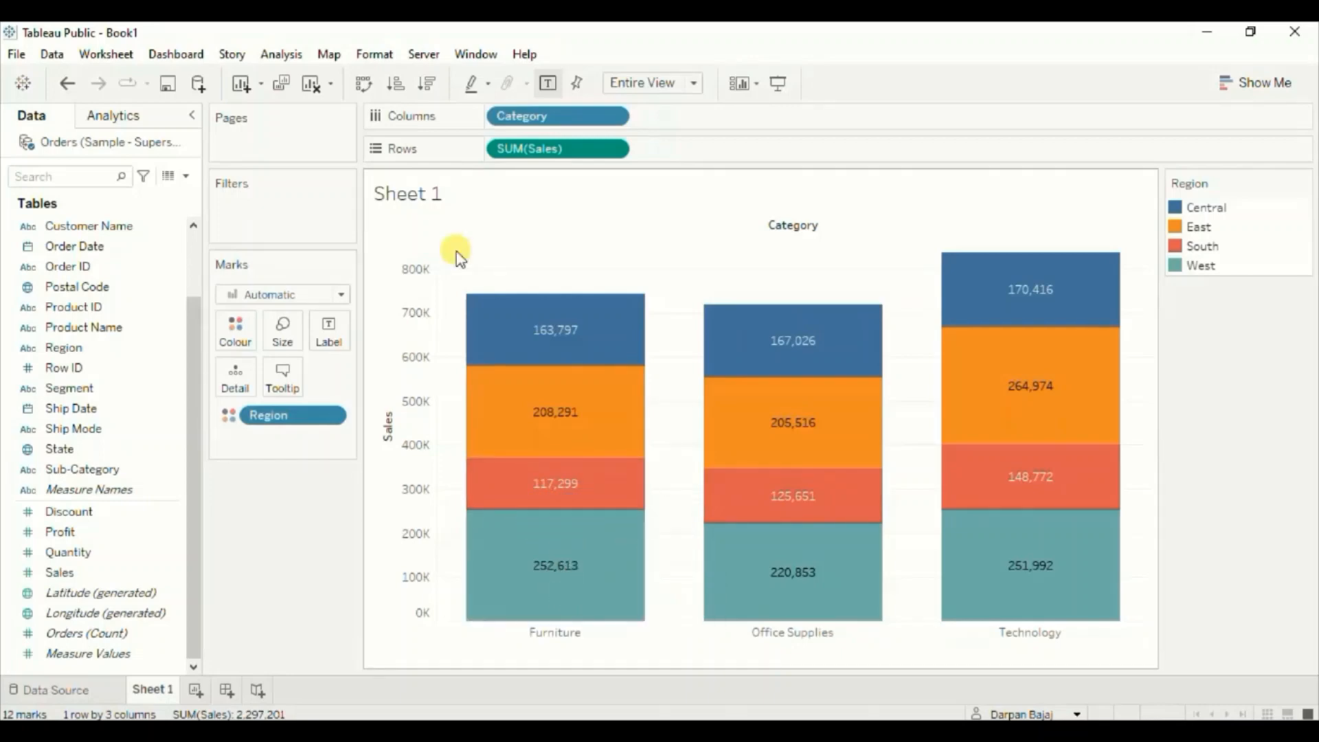
mouse_move(491, 263)
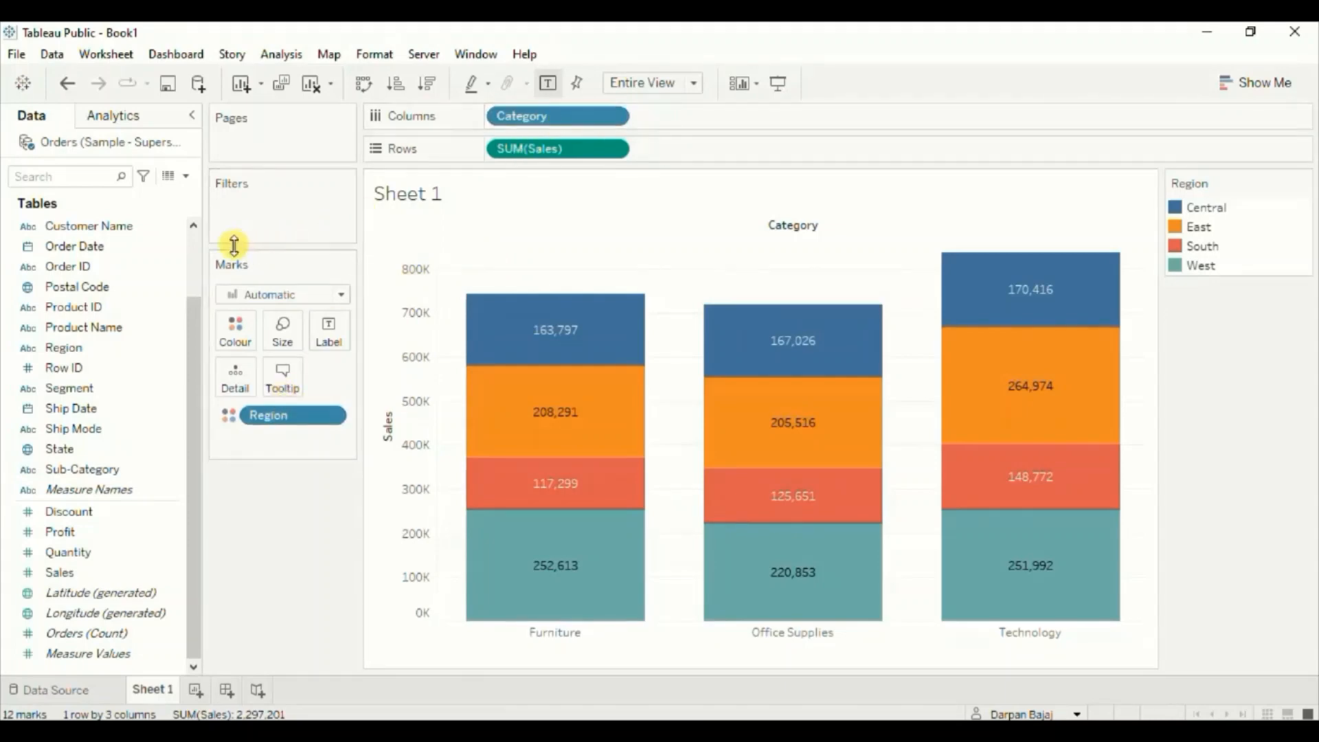
Combine Category and Region into one field and drop it on the Detail card.
left_click(70, 225)
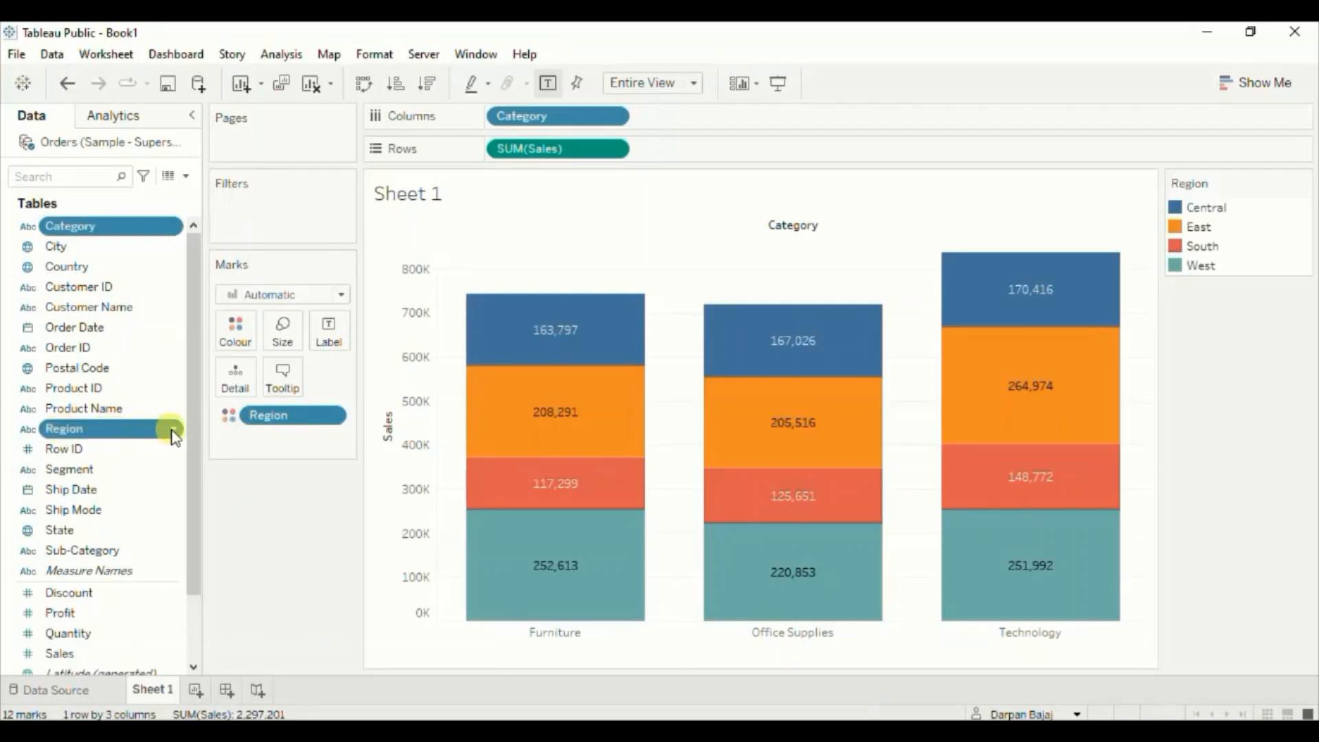
right_click(65, 428)
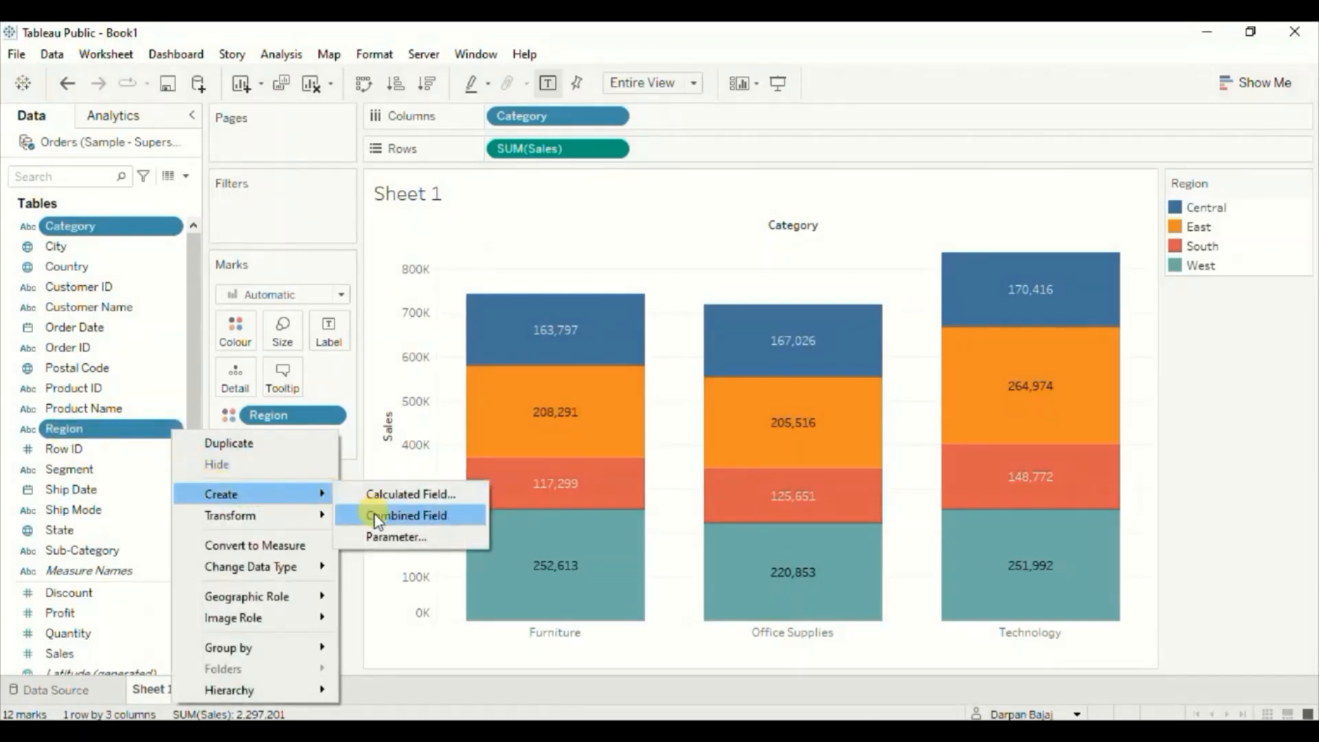
left_click(408, 515)
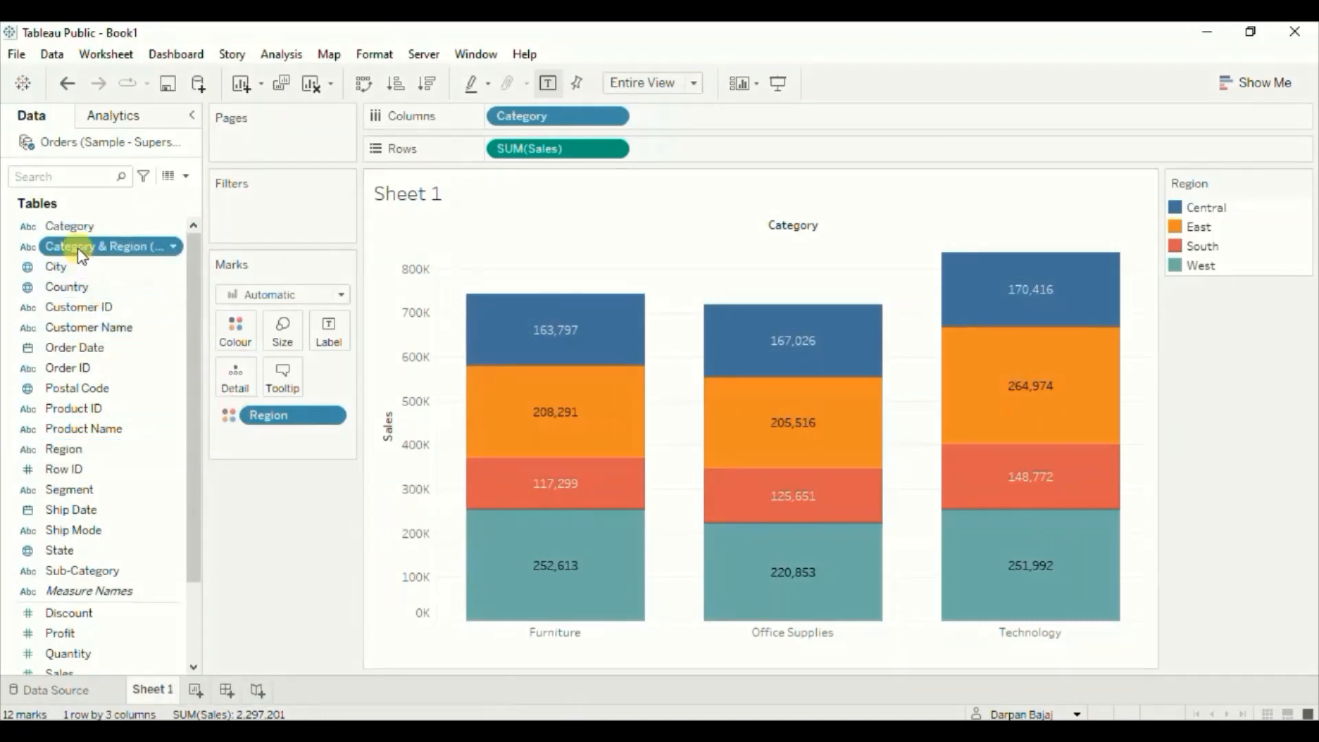
left_click_drag(105, 246, 267, 363)
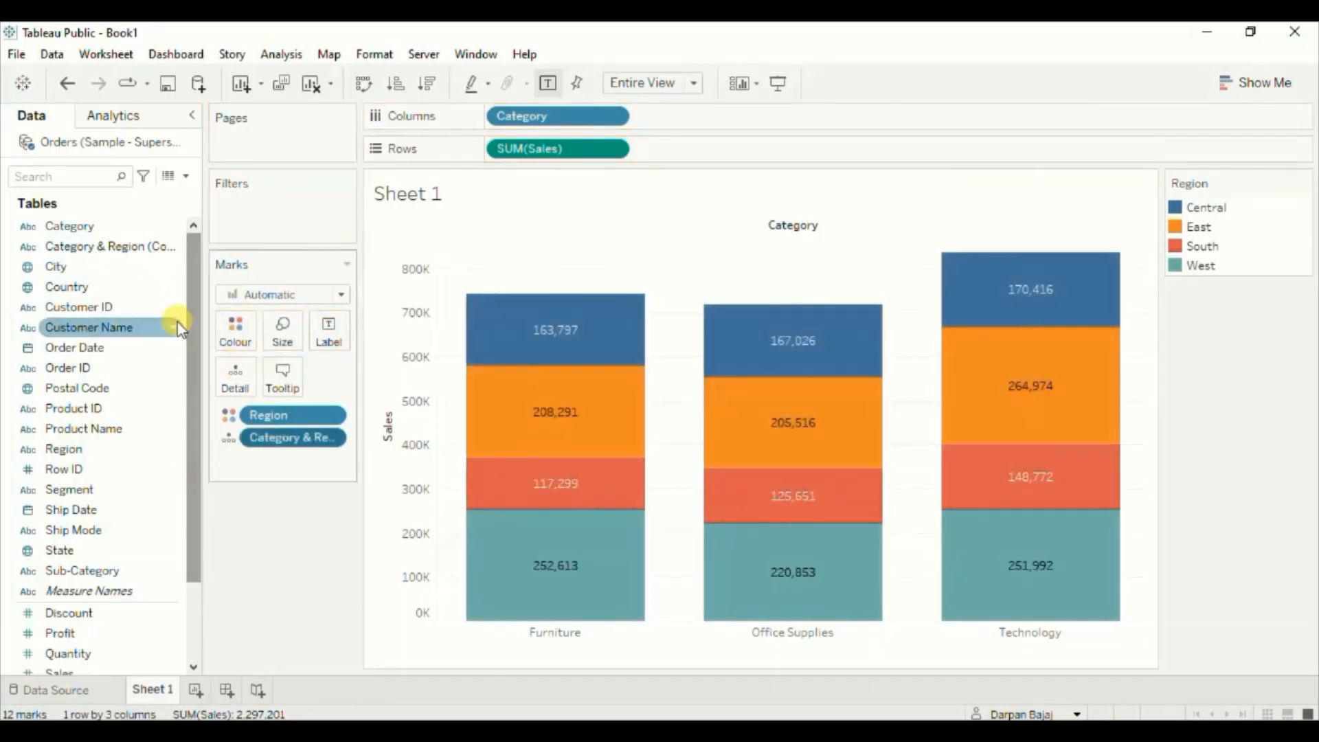
mouse_move(292, 438)
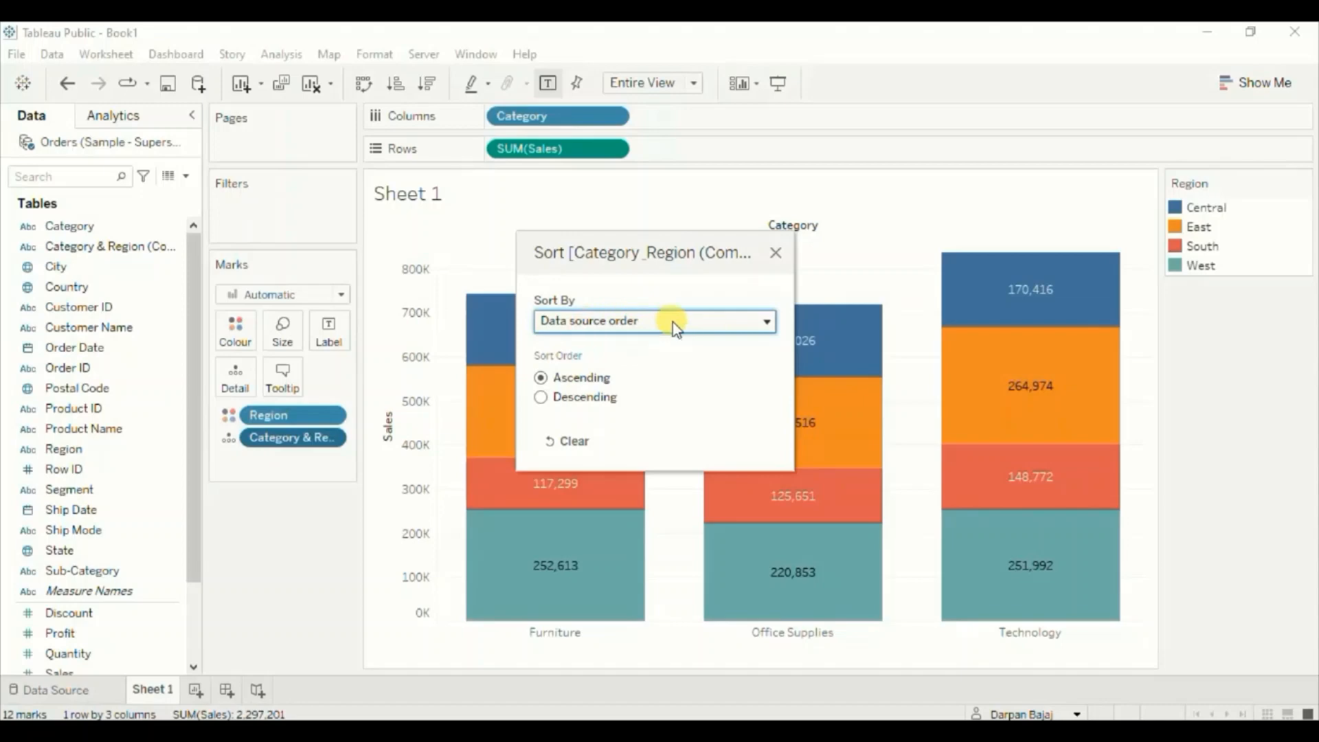
Sort Category & Region by field, Sales Sum, in descending order.
left_click(655, 321)
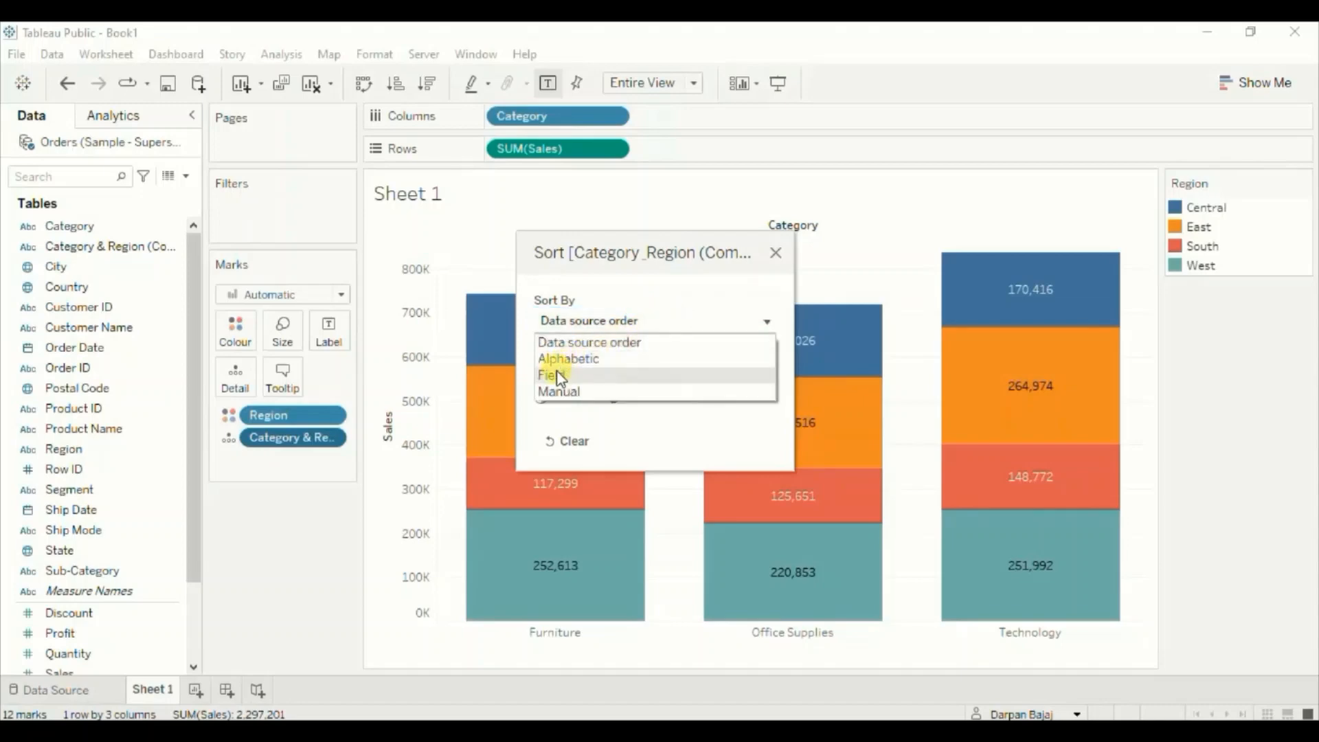
left_click(550, 374)
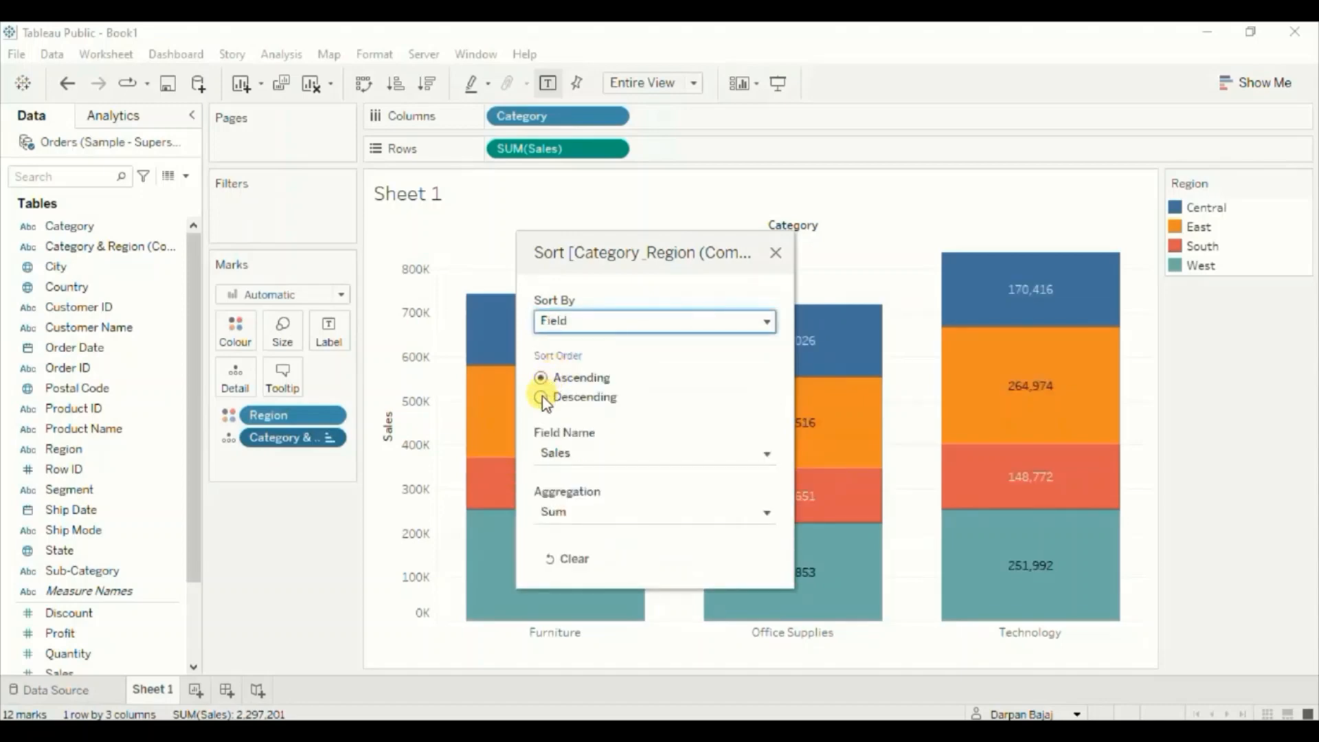
left_click(541, 397)
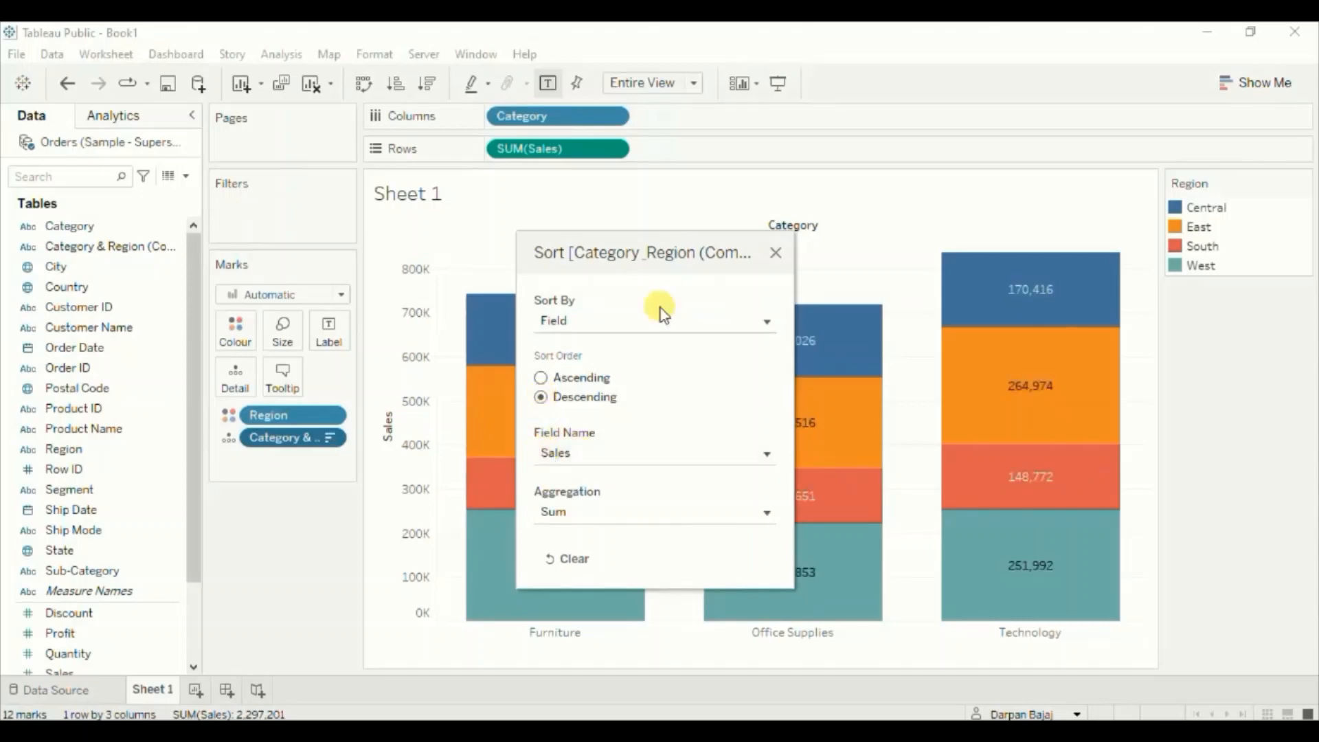
mouse_move(589, 305)
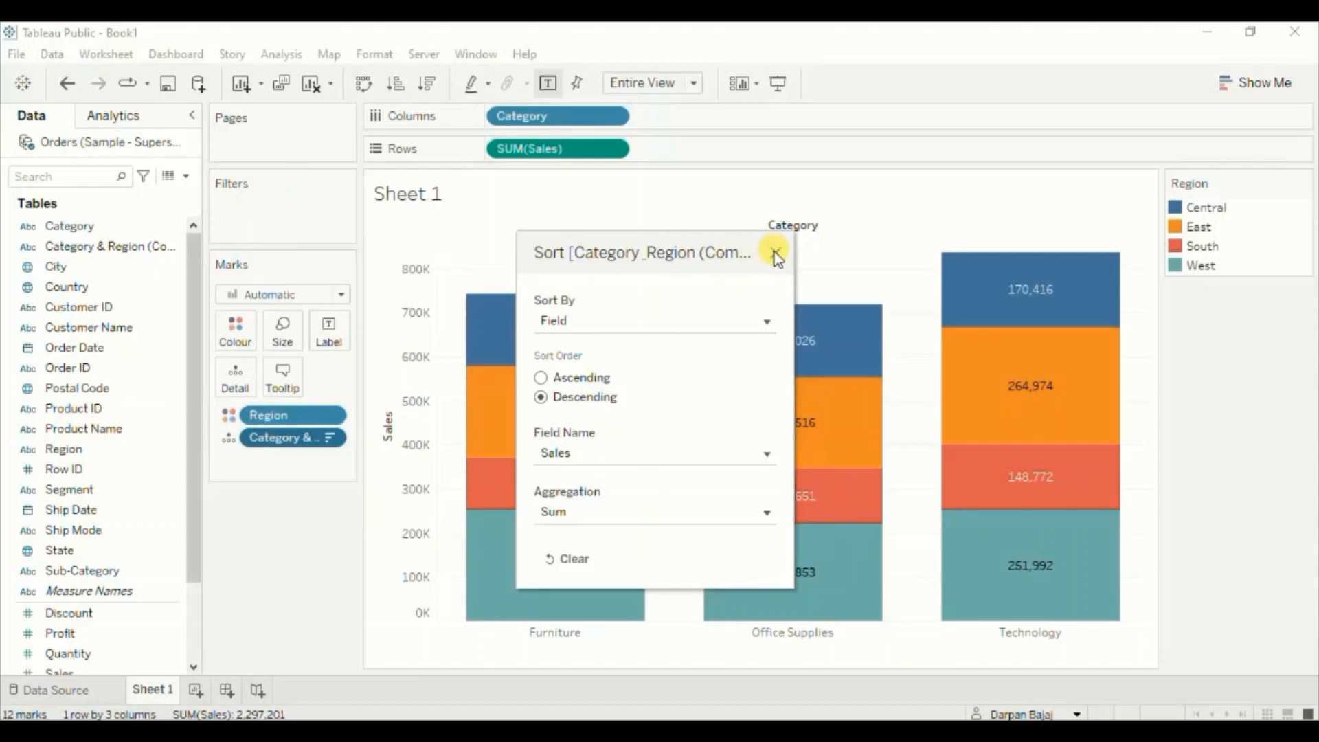
left_click(773, 253)
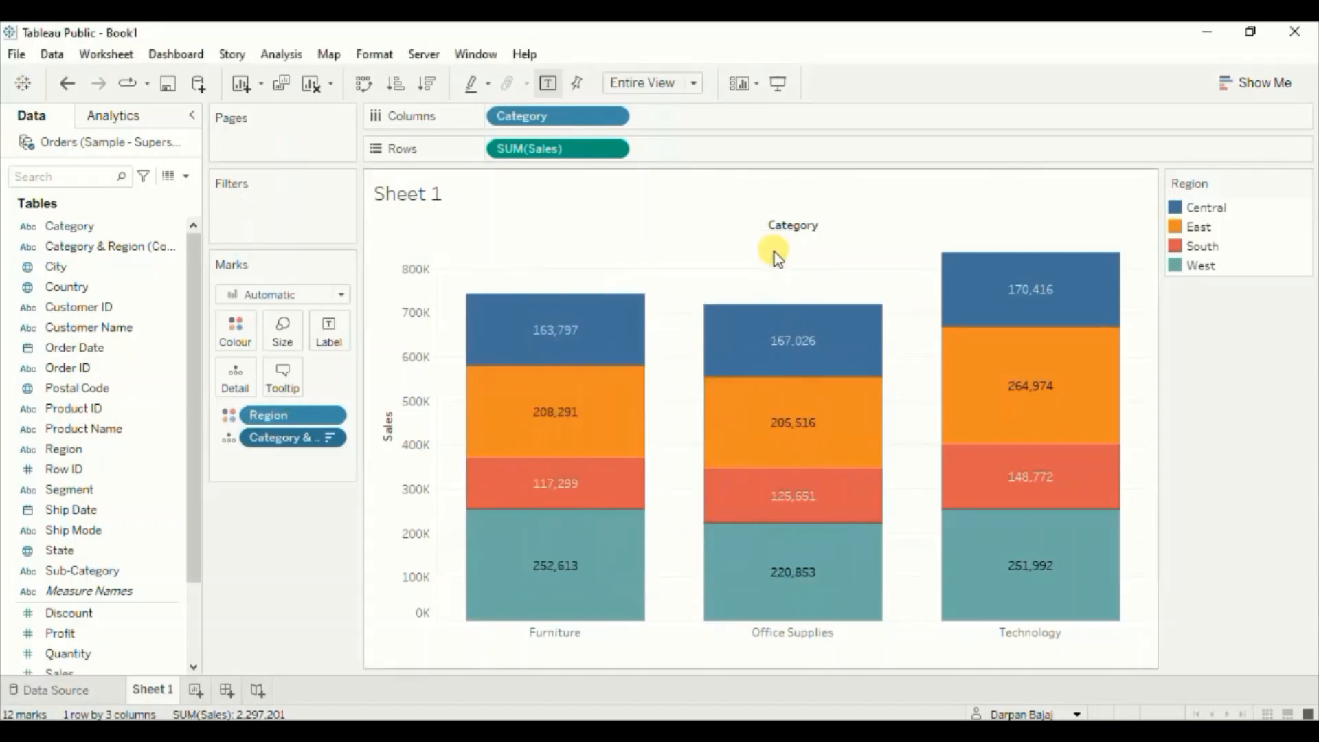
Add Region to Detail so segments restack with the largest sales on top.
left_click(269, 415)
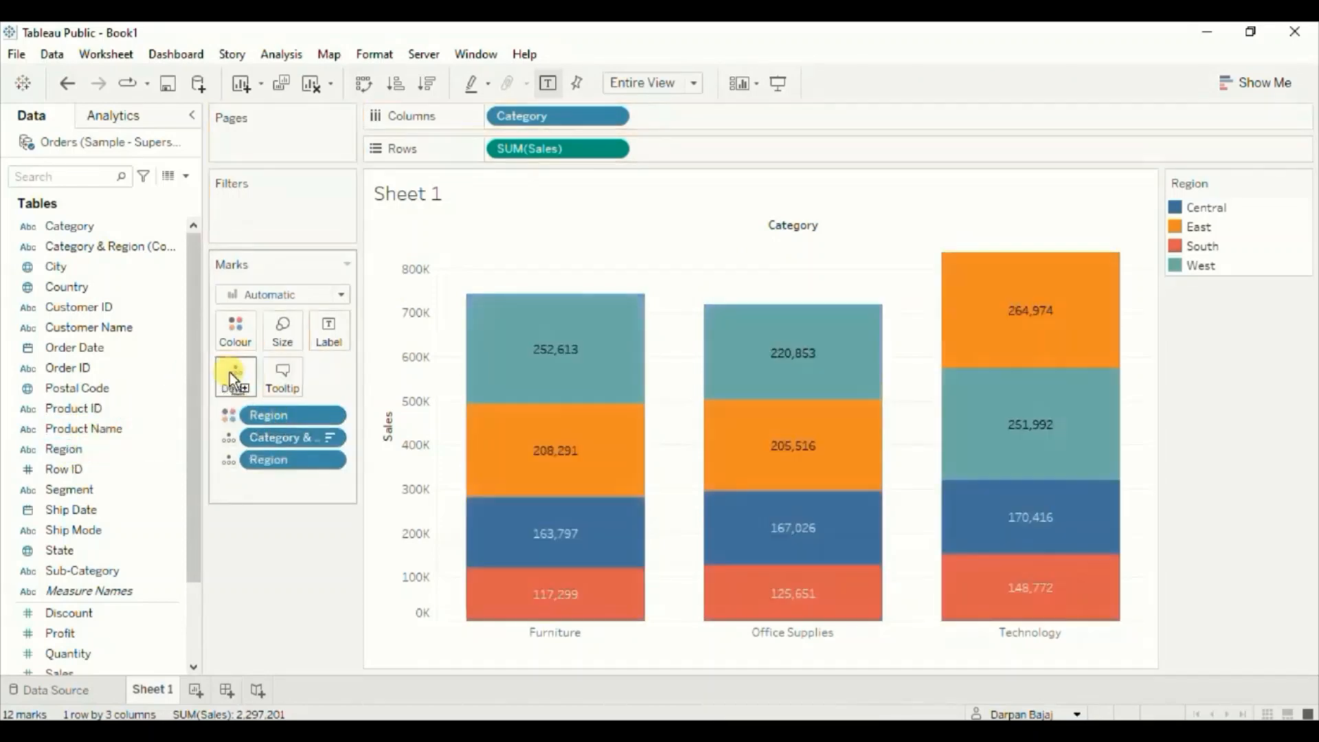
mouse_move(341, 368)
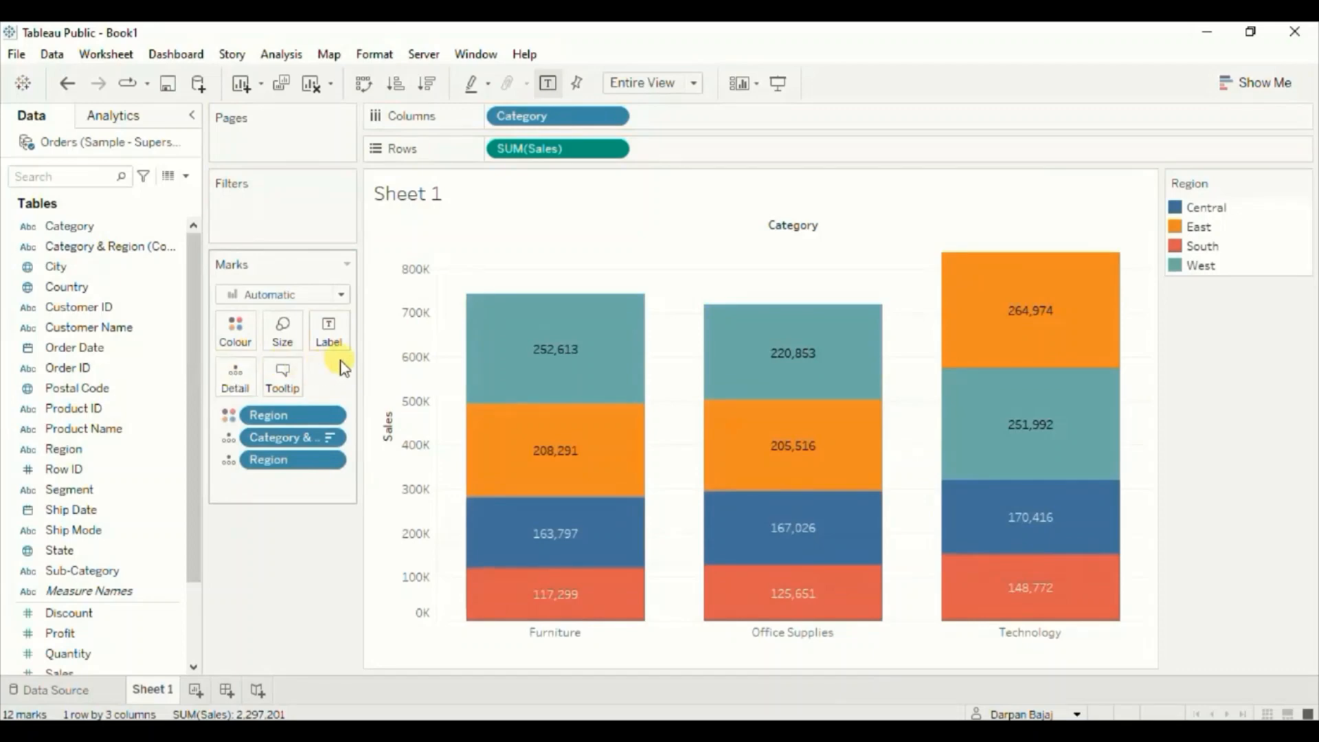
mouse_move(526, 501)
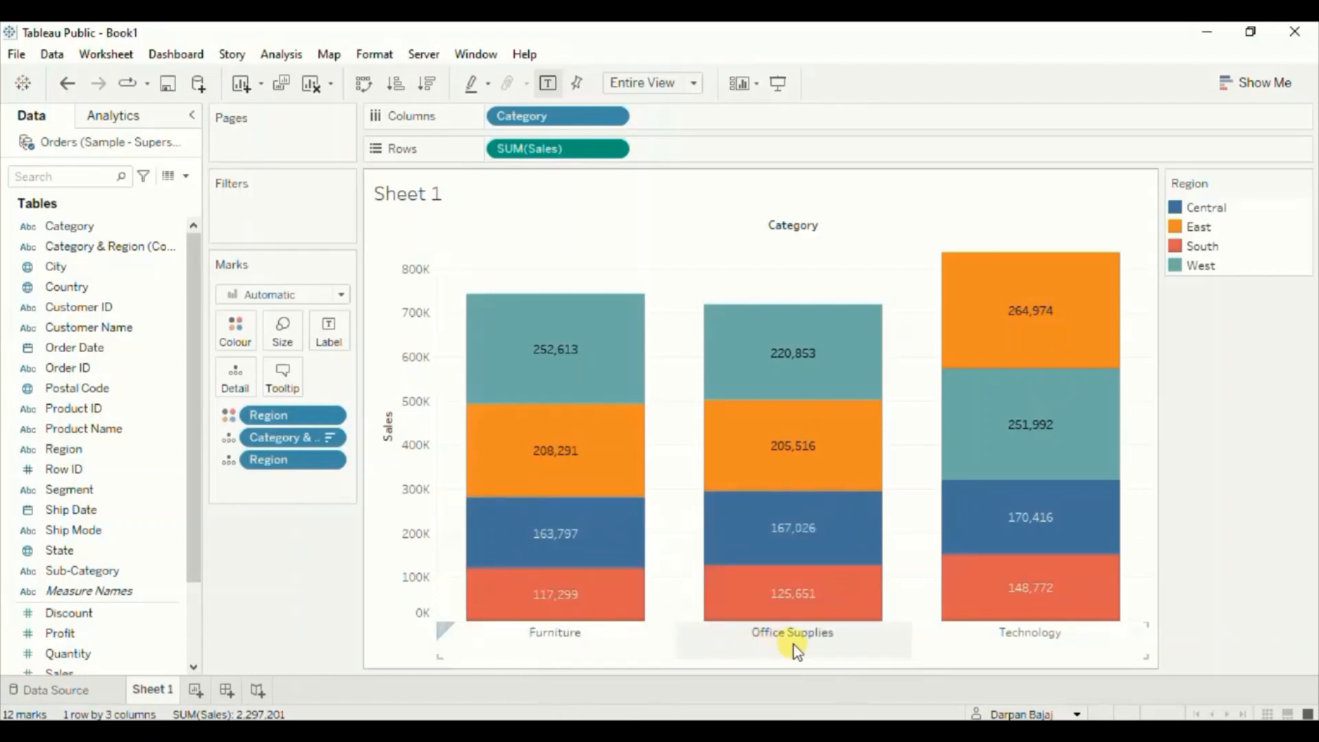
mouse_move(543, 648)
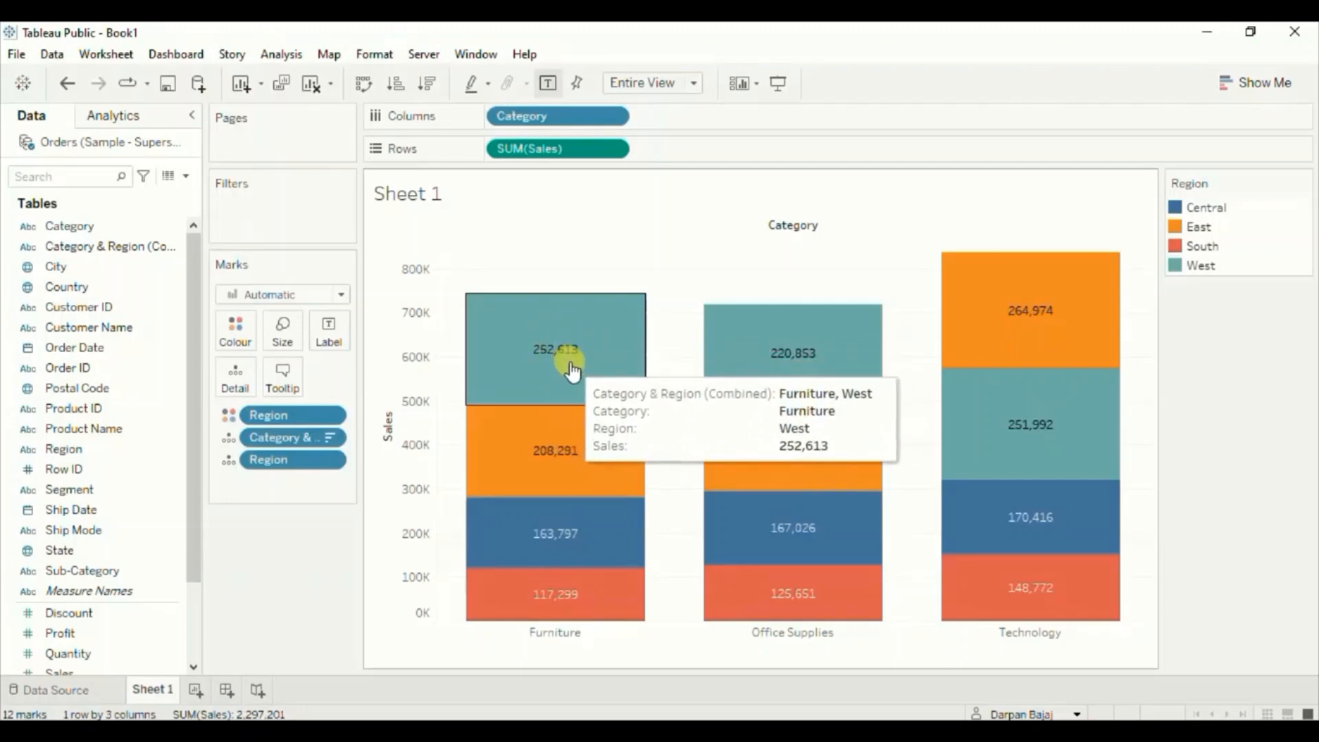
mouse_move(547, 463)
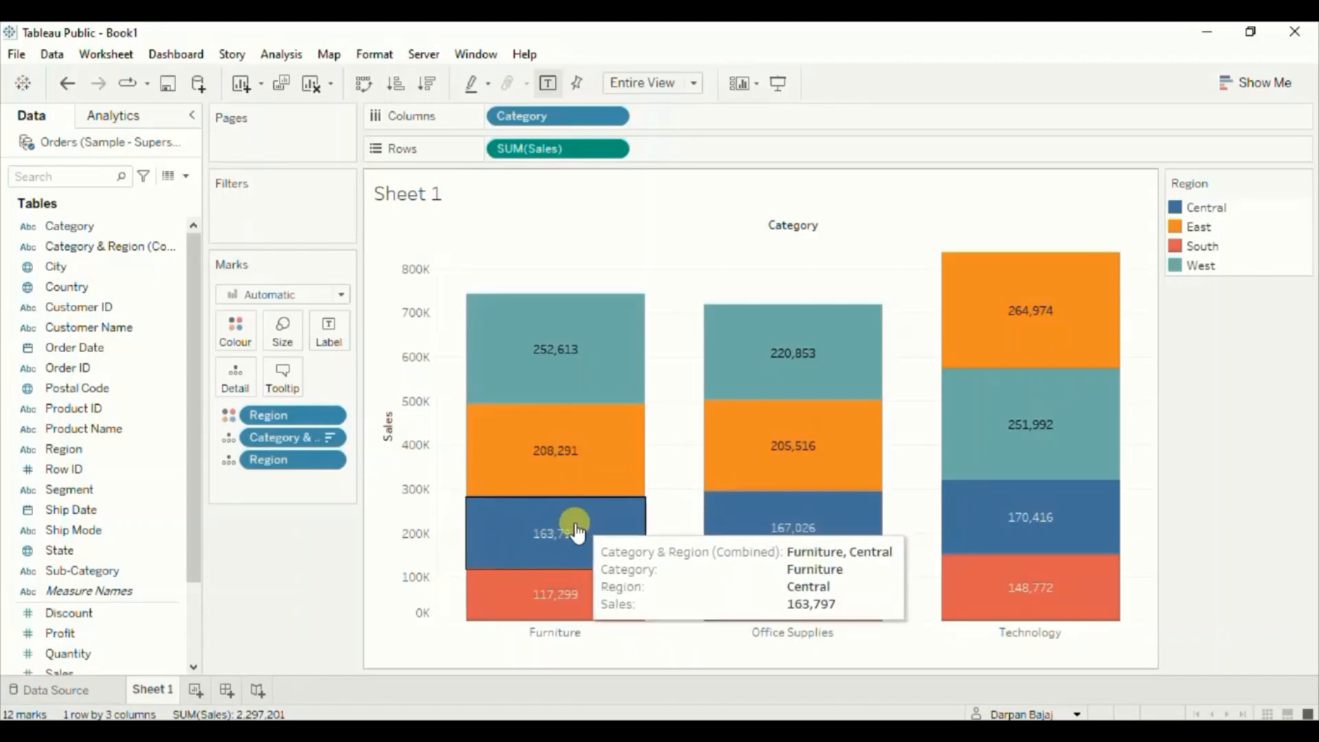
mouse_move(600, 593)
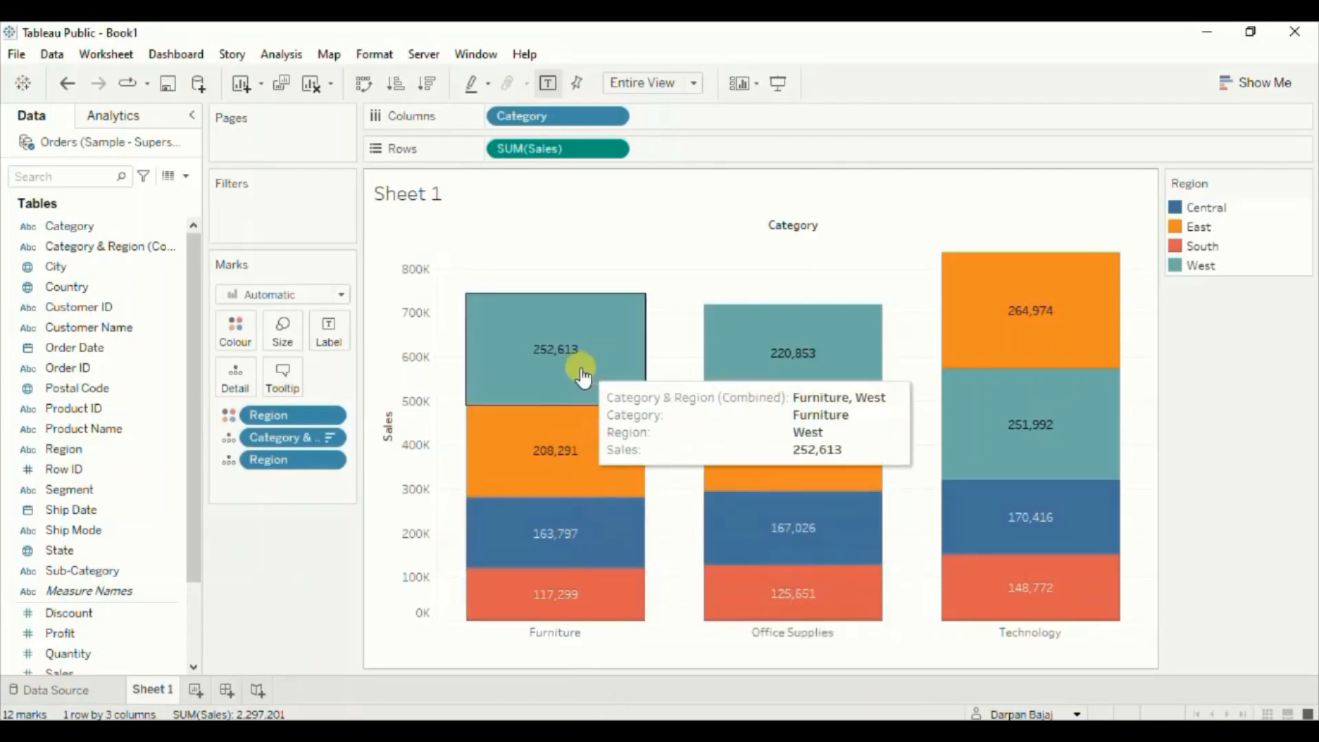
mouse_move(1029, 315)
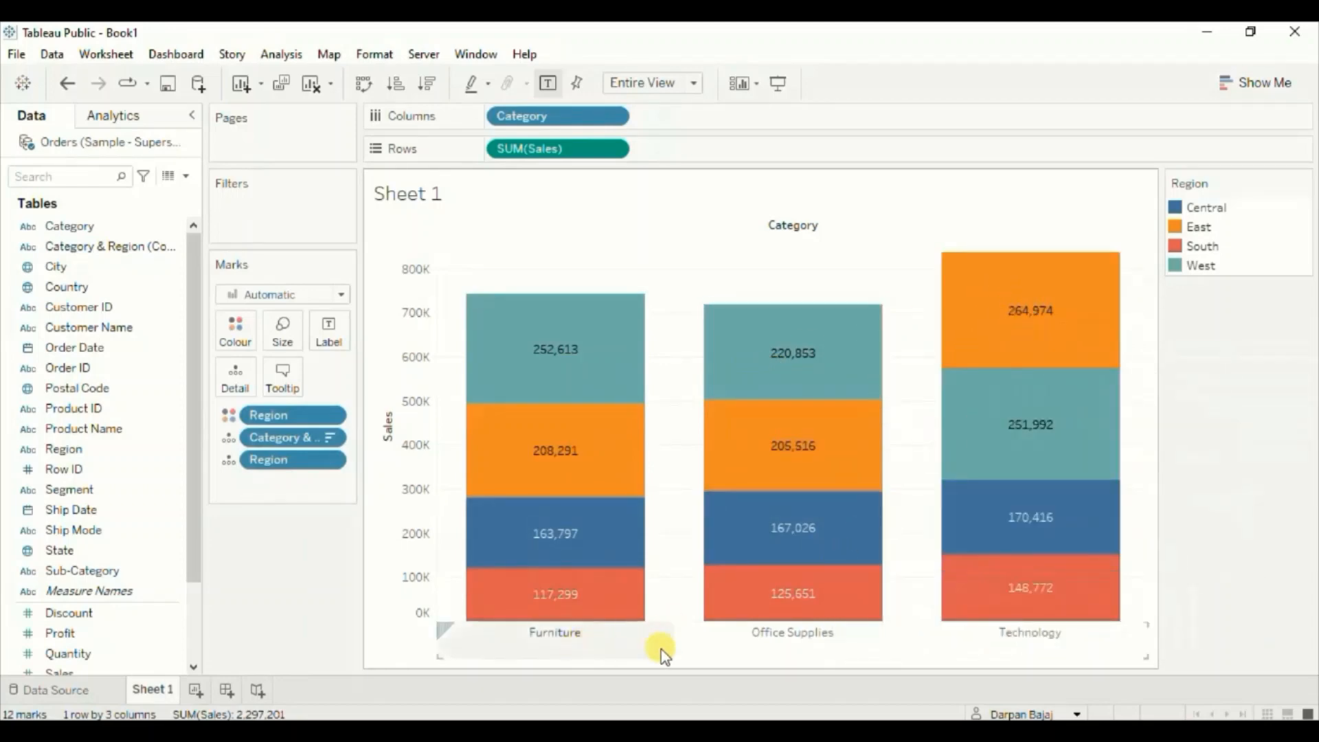
mouse_move(773, 664)
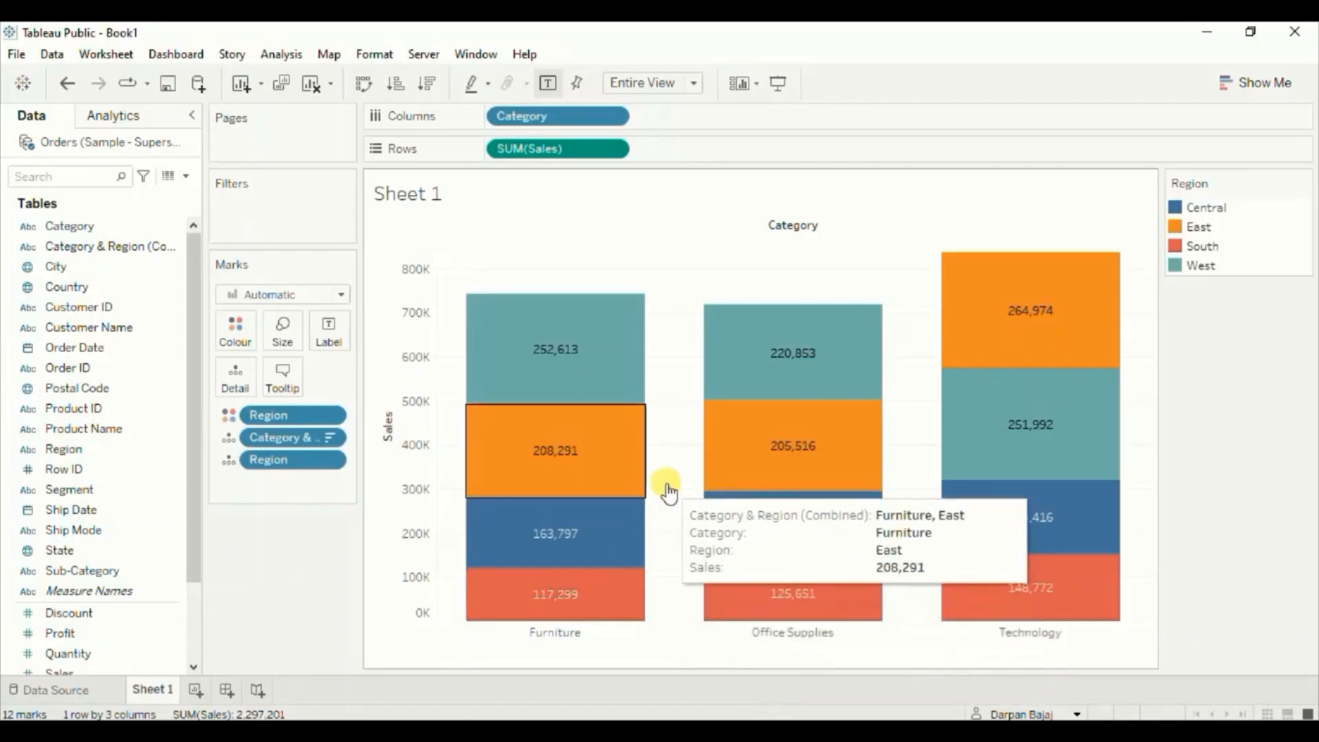
mouse_move(576, 375)
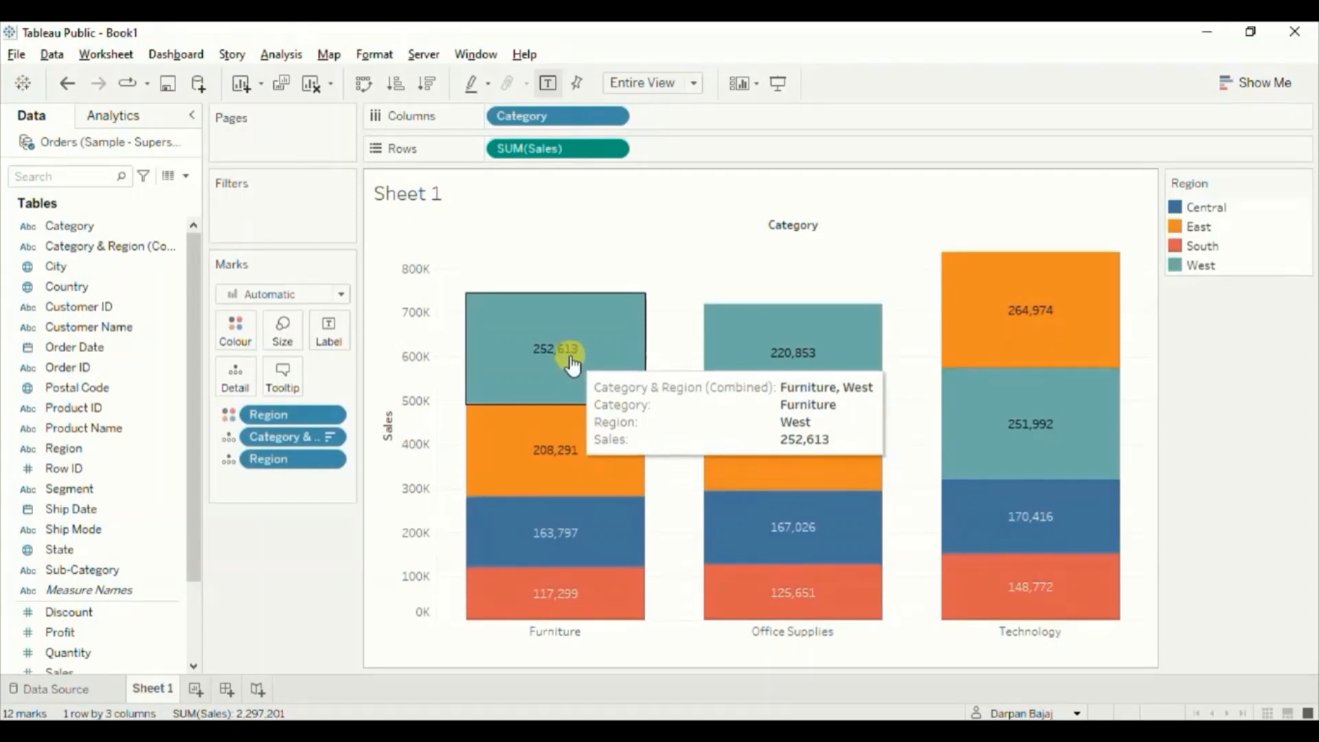
mouse_move(562, 402)
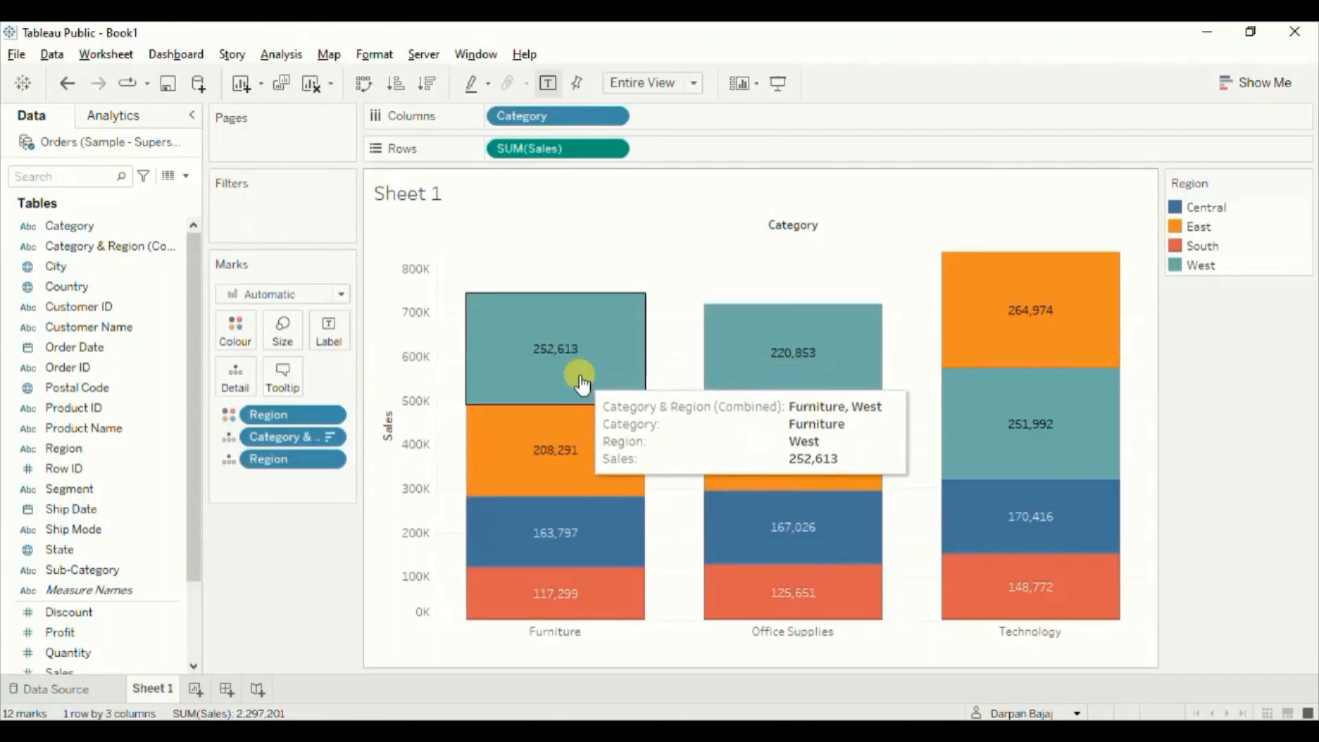
mouse_move(581, 214)
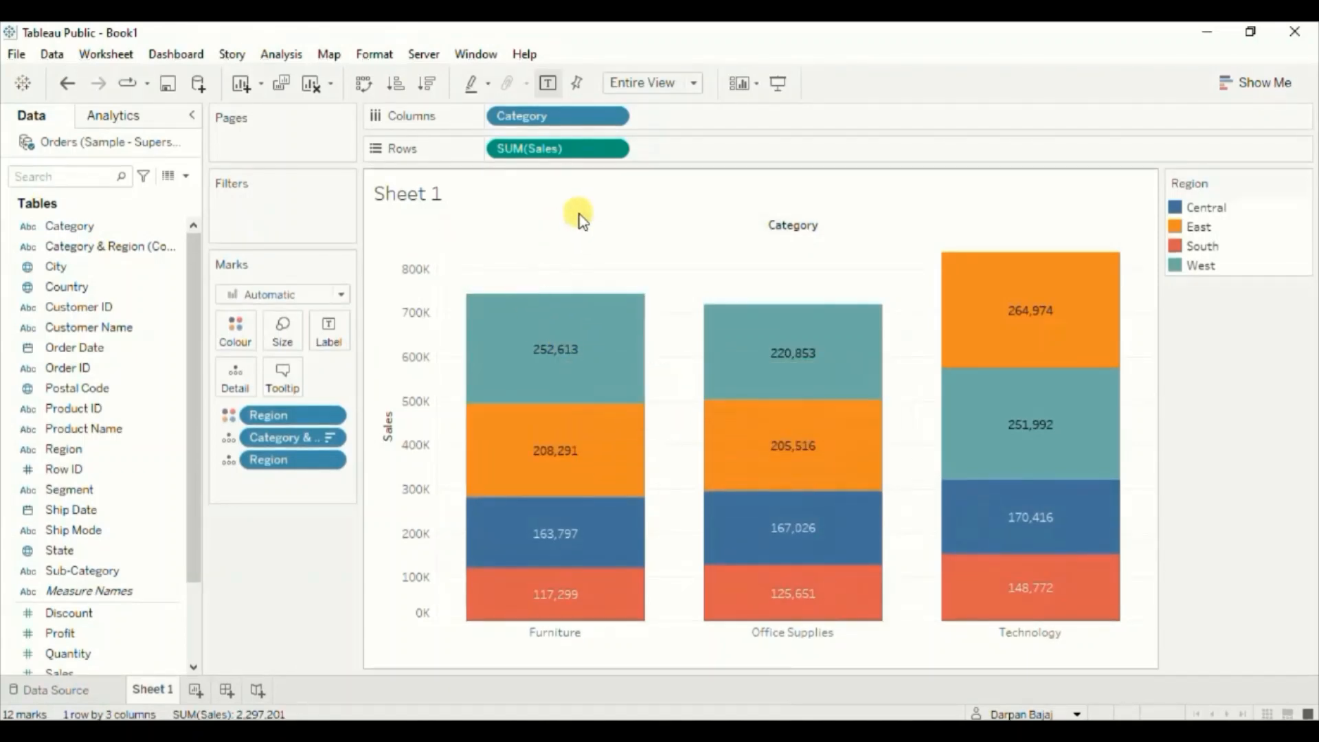